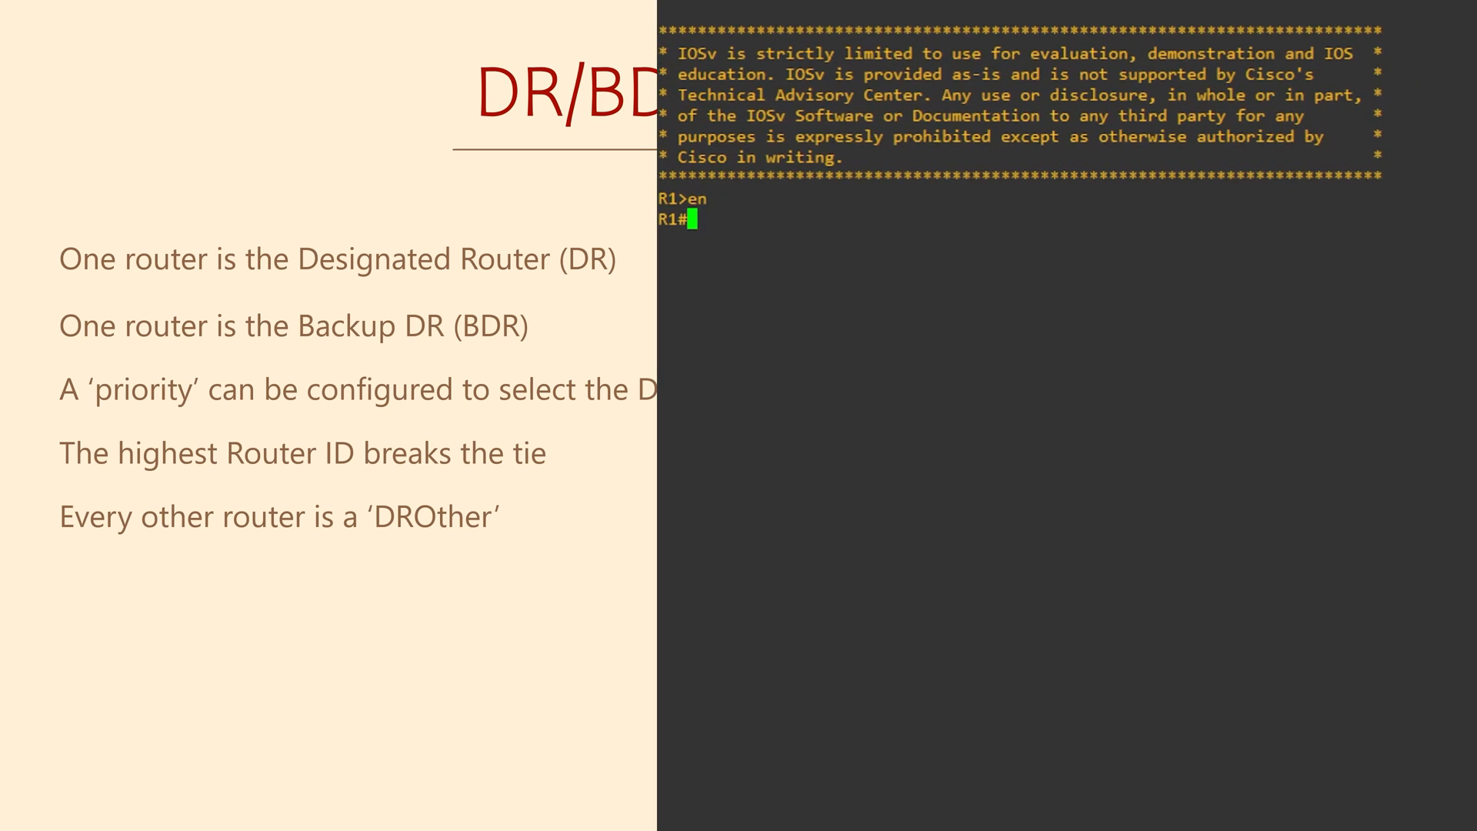
# List R1's OSPF neighbors: .2 and .3 2WAY/DROTHER, .4 FULL/BDR, .5 FULL/DR
pyautogui.write('show ip')
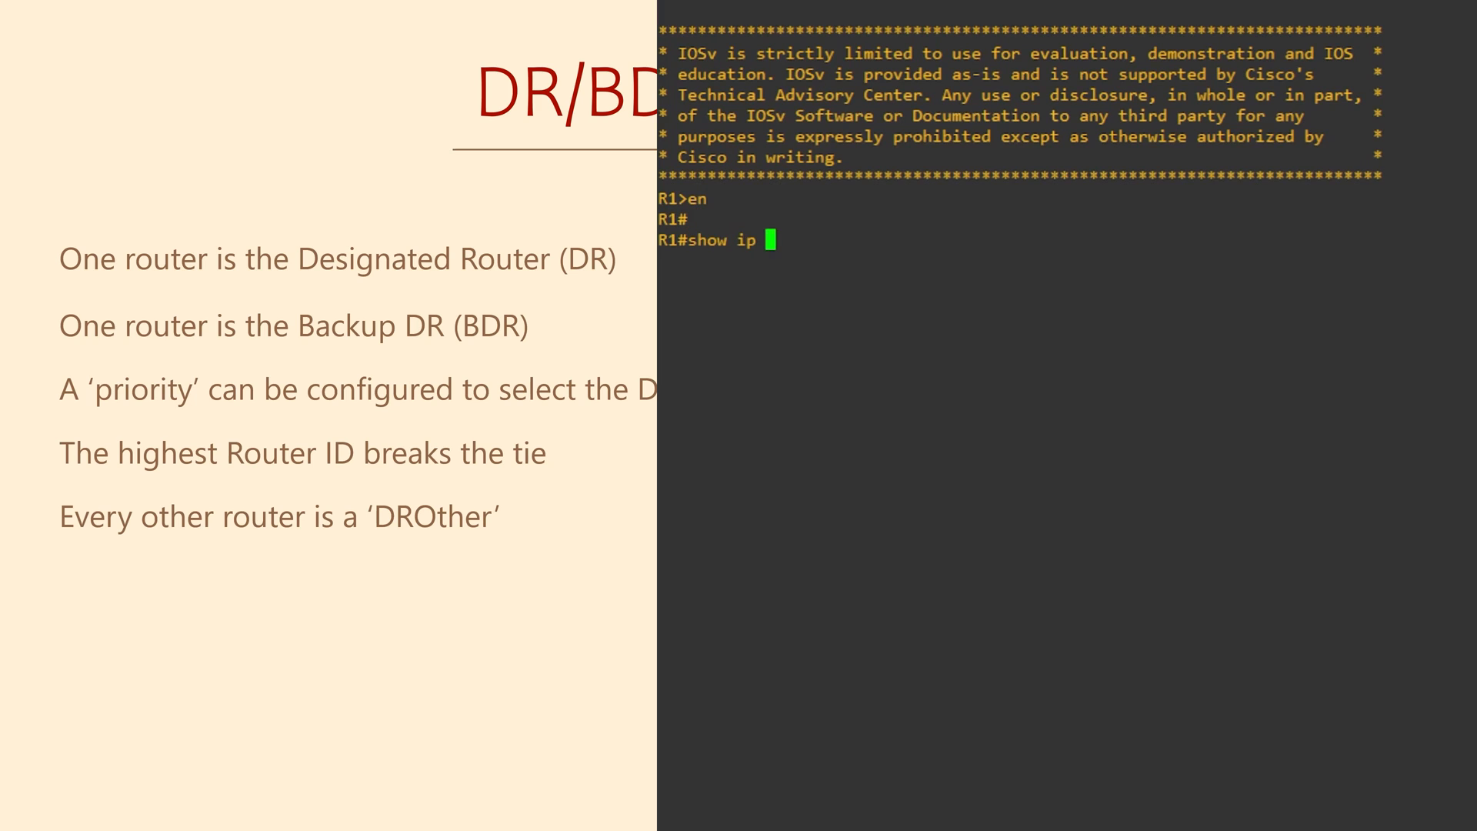
pyautogui.write('ospf nei')
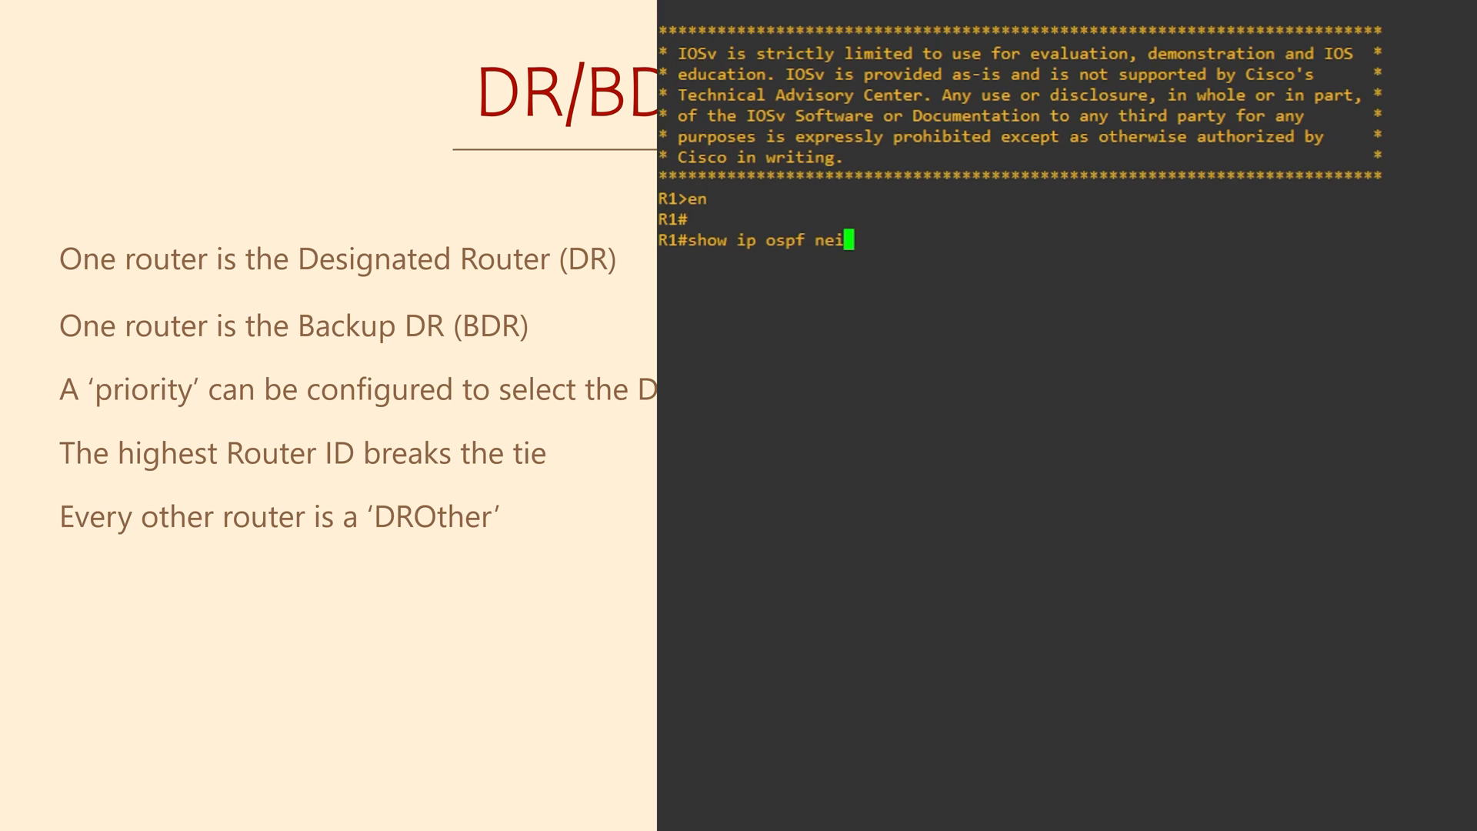
pyautogui.press('Return')
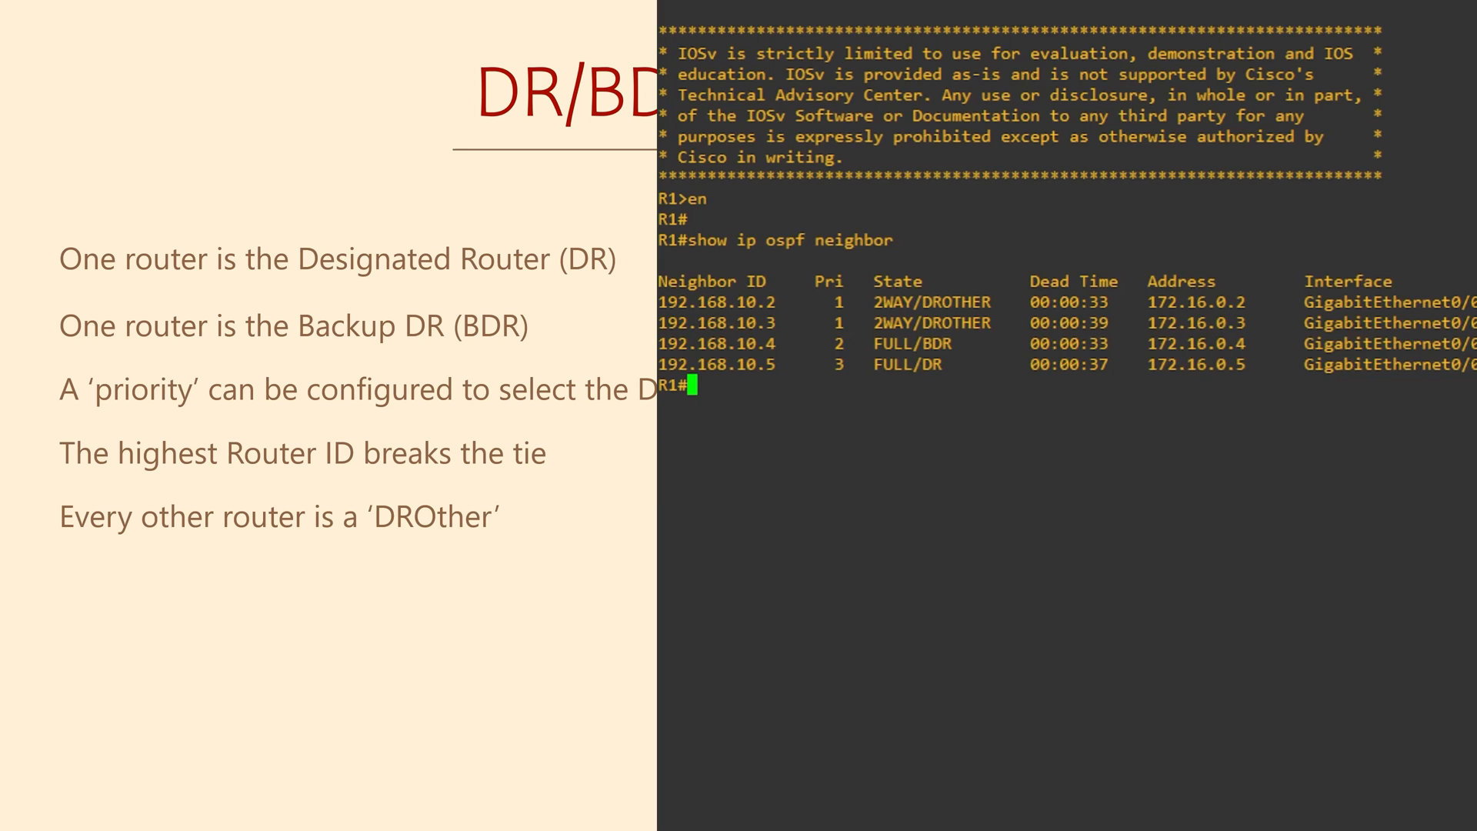
# Set OSPF priority 100 on R1's Gi0/0 and return to privileged mode
pyautogui.write('conf t')
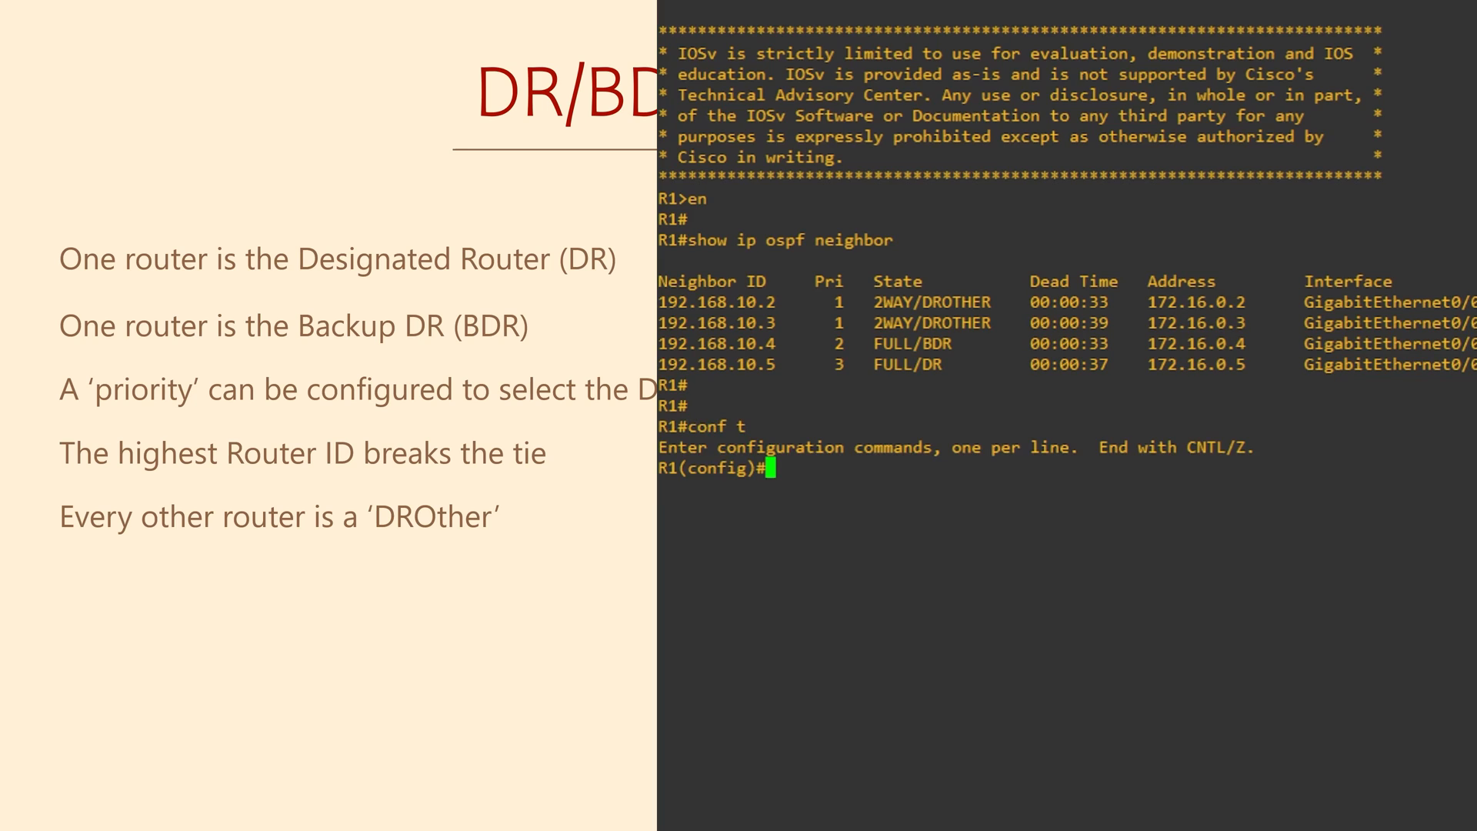
pyautogui.write('int')
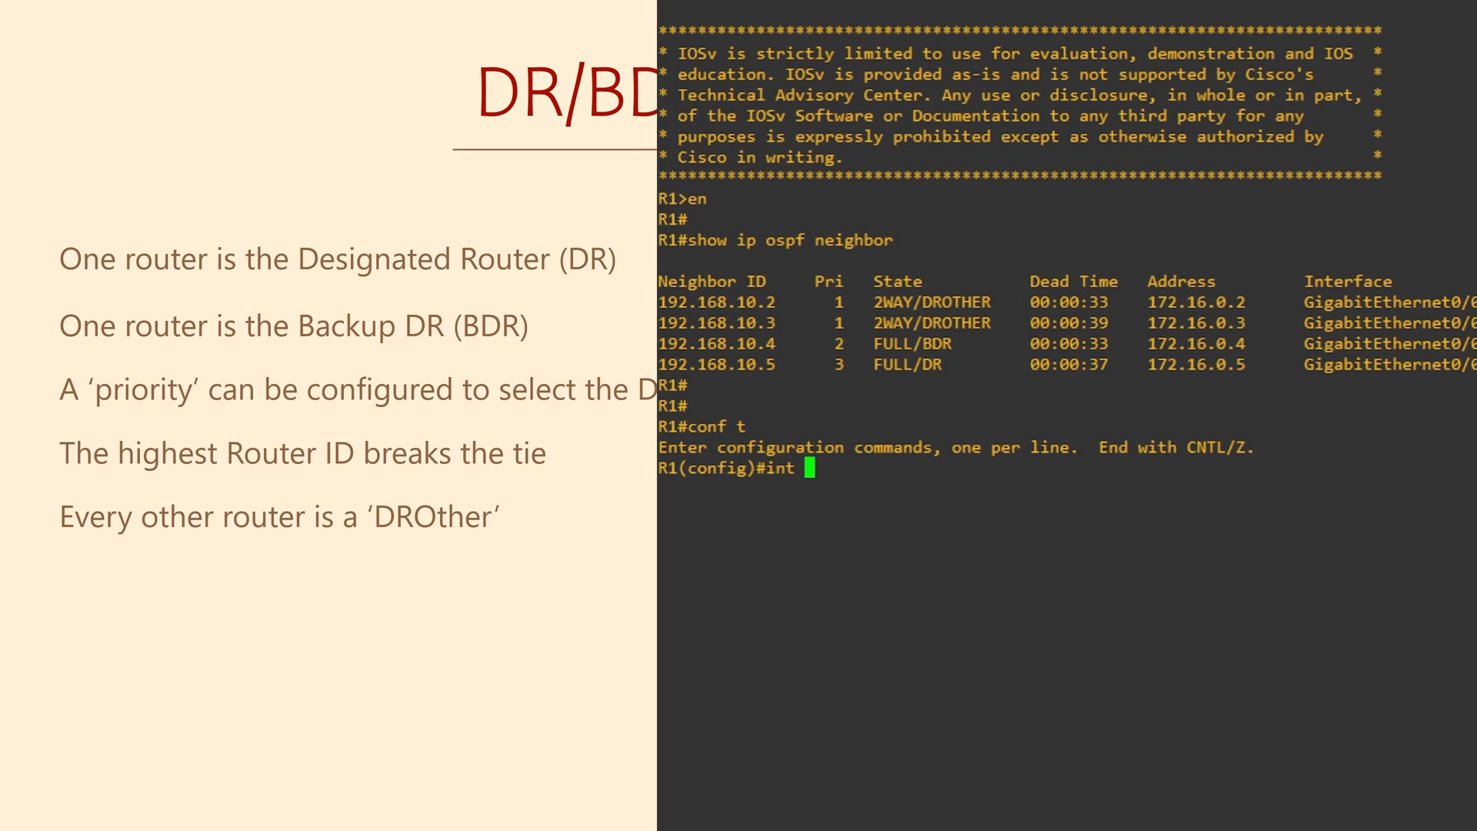
pyautogui.write('gi0/0')
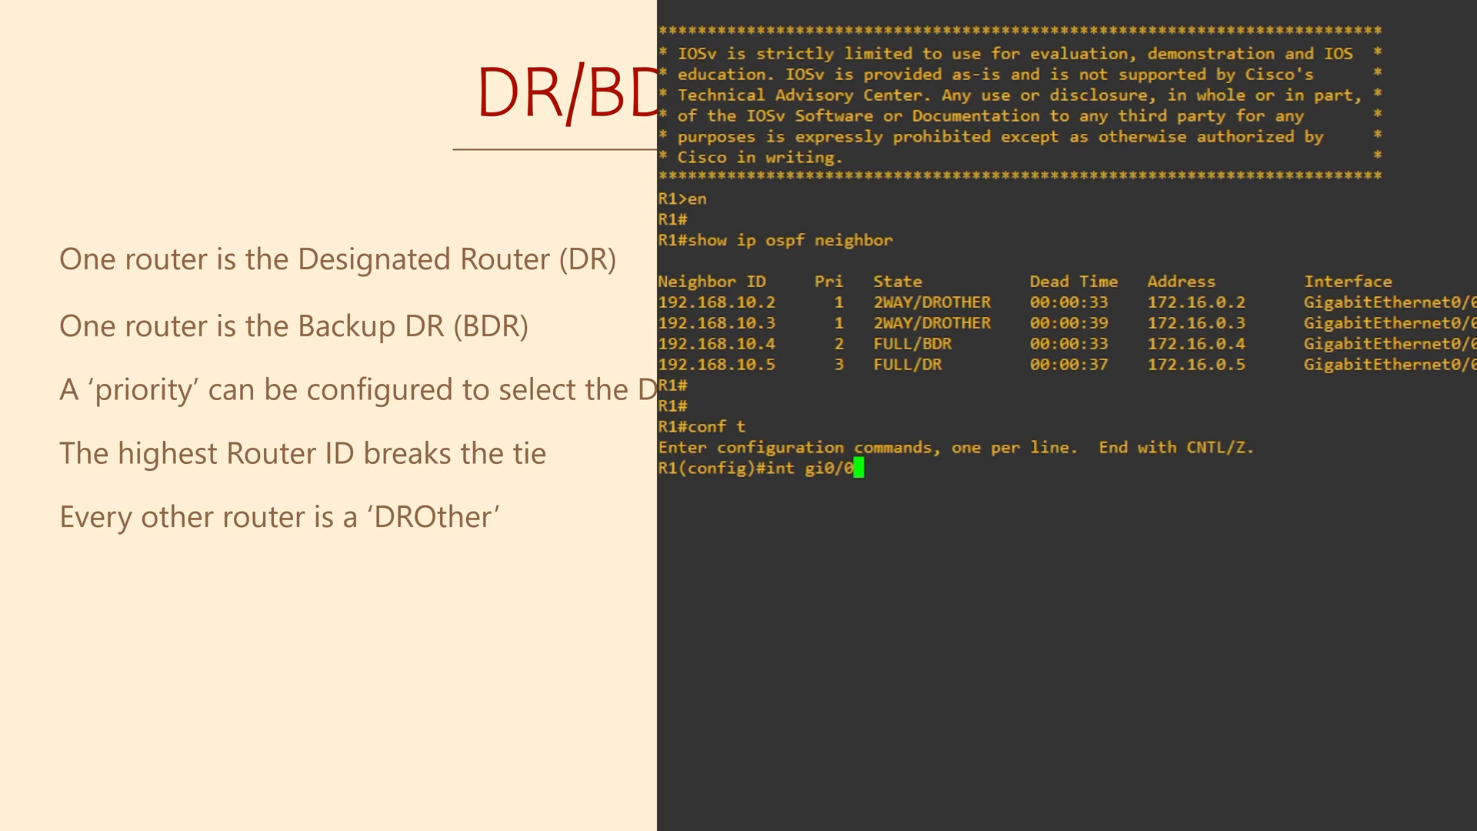
pyautogui.press('Return')
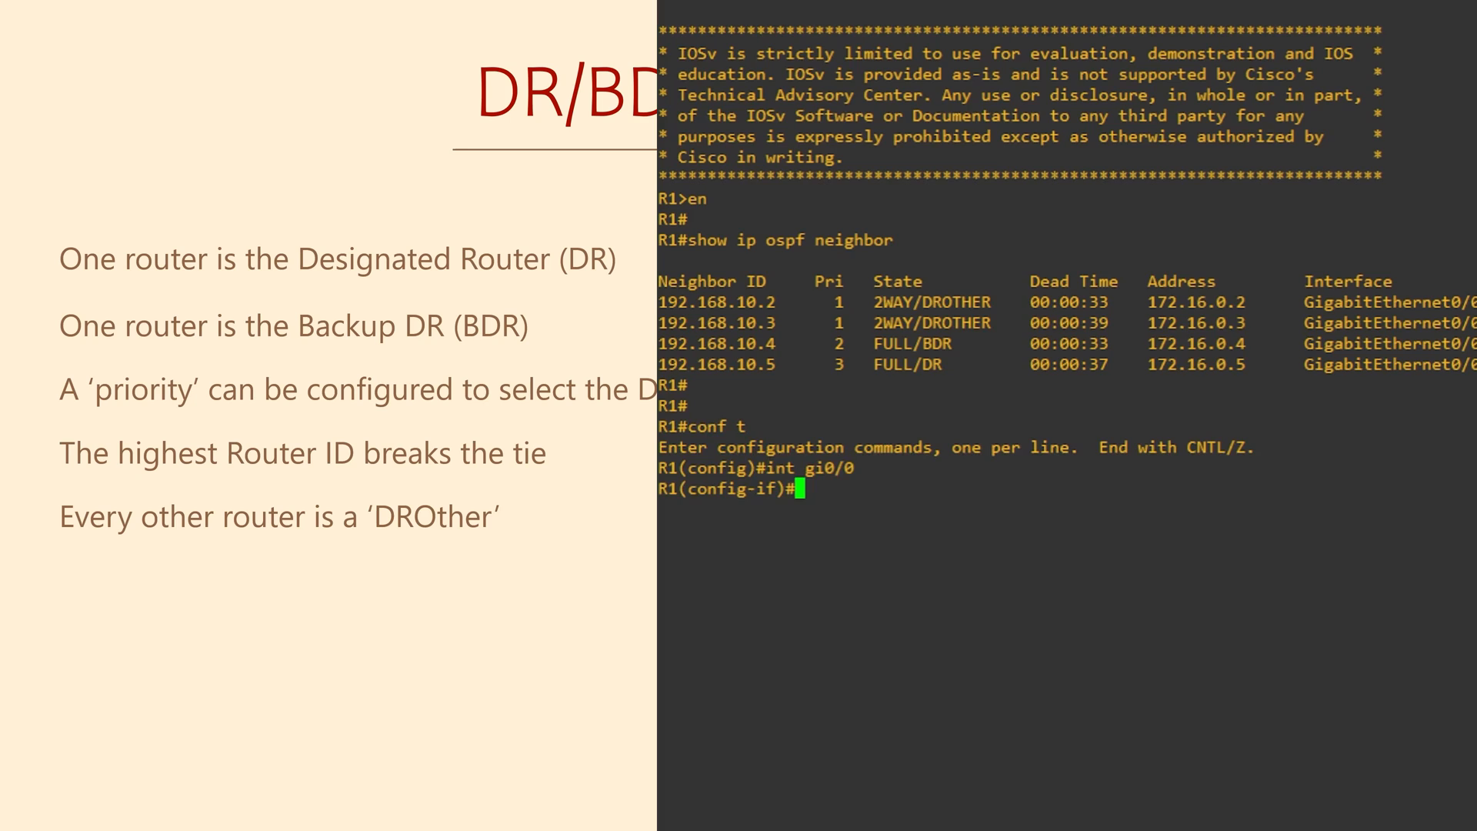
pyautogui.write('ip ospf priority 100')
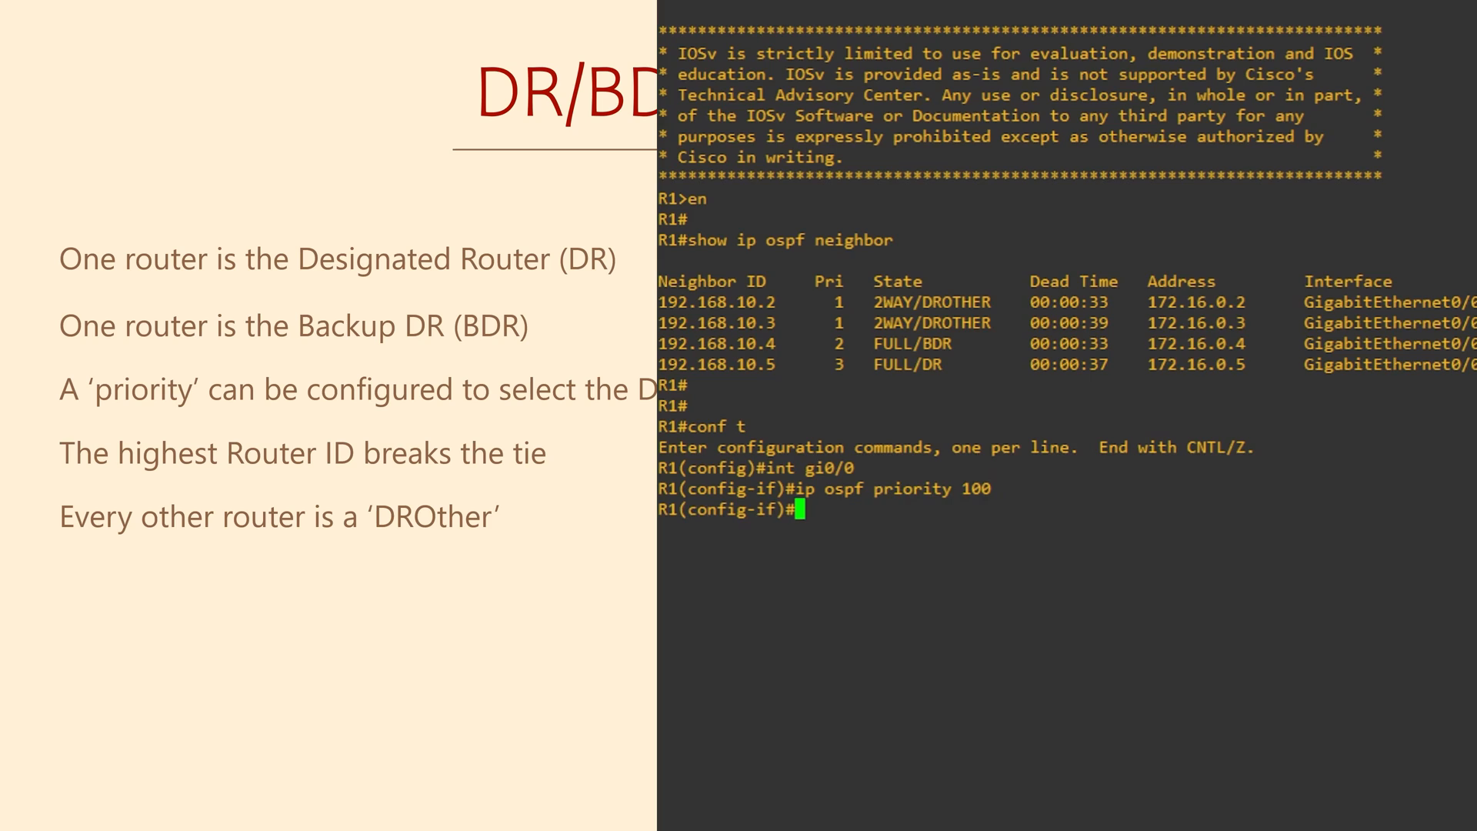
pyautogui.press('ctrl+z')
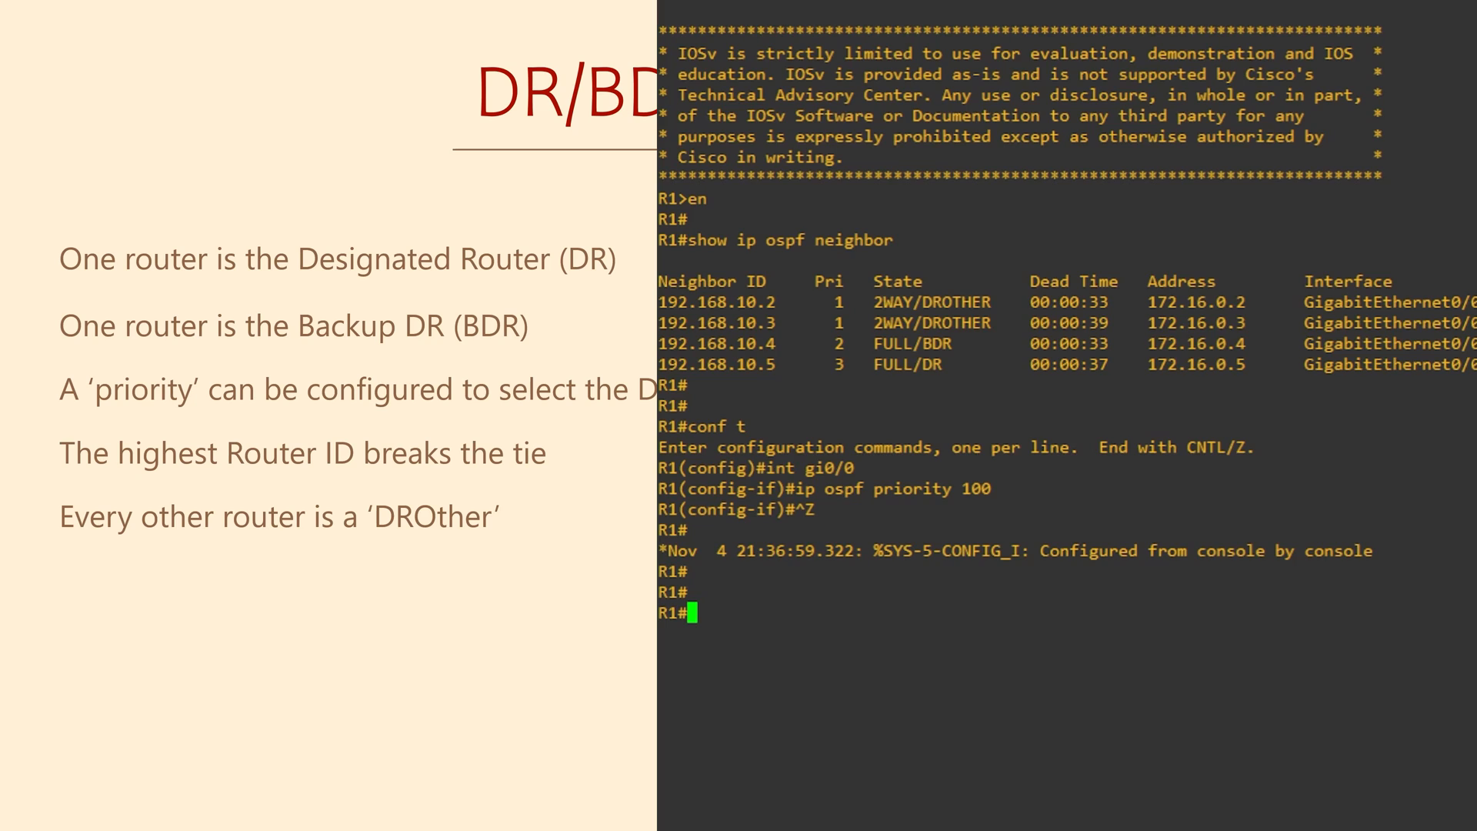
pyautogui.write('show ip ospf n')
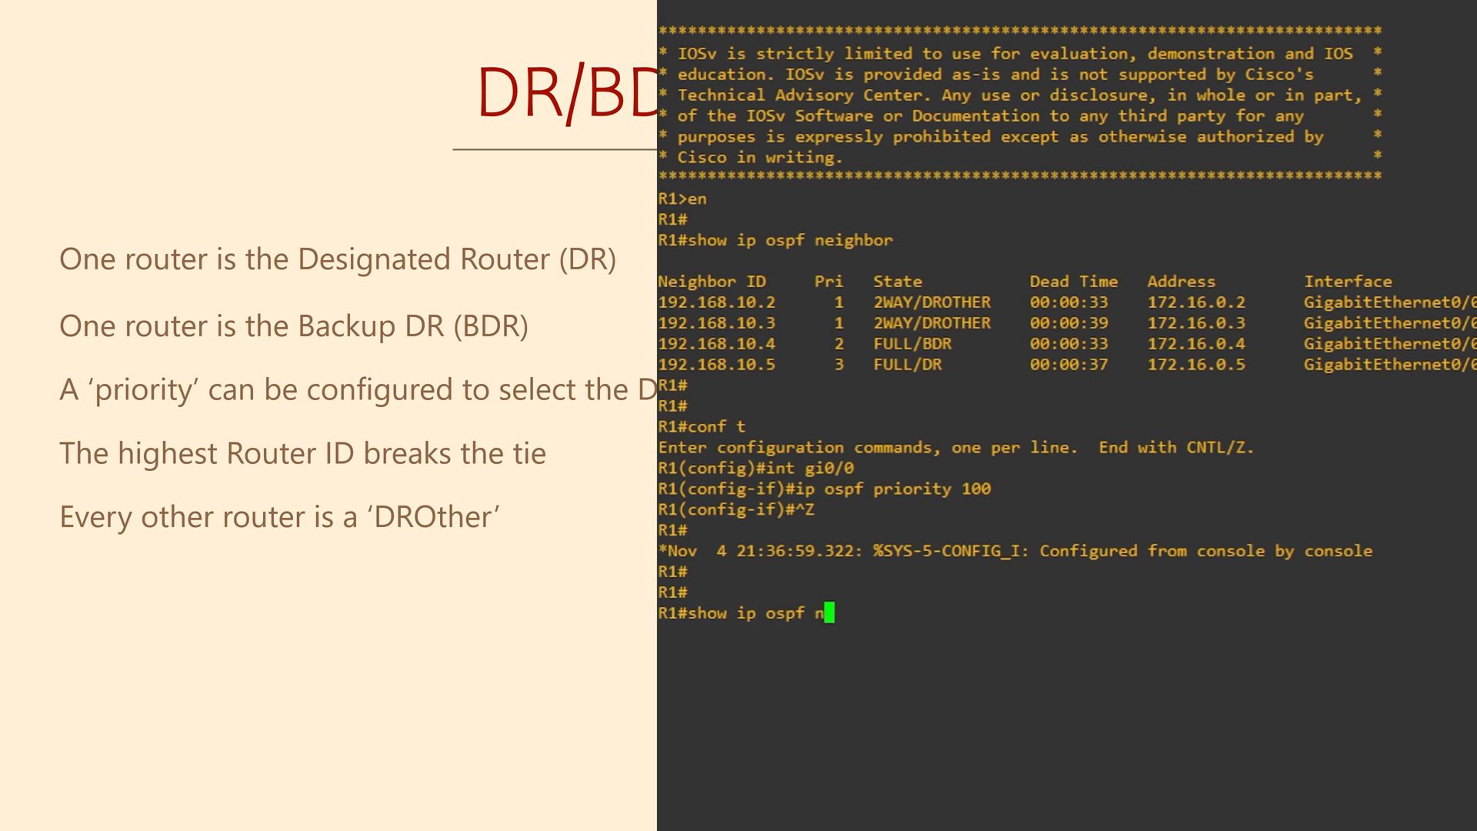
# Rerun R1's OSPF neighbor listing with 'show ip ospf neighbor'
pyautogui.press('Return')
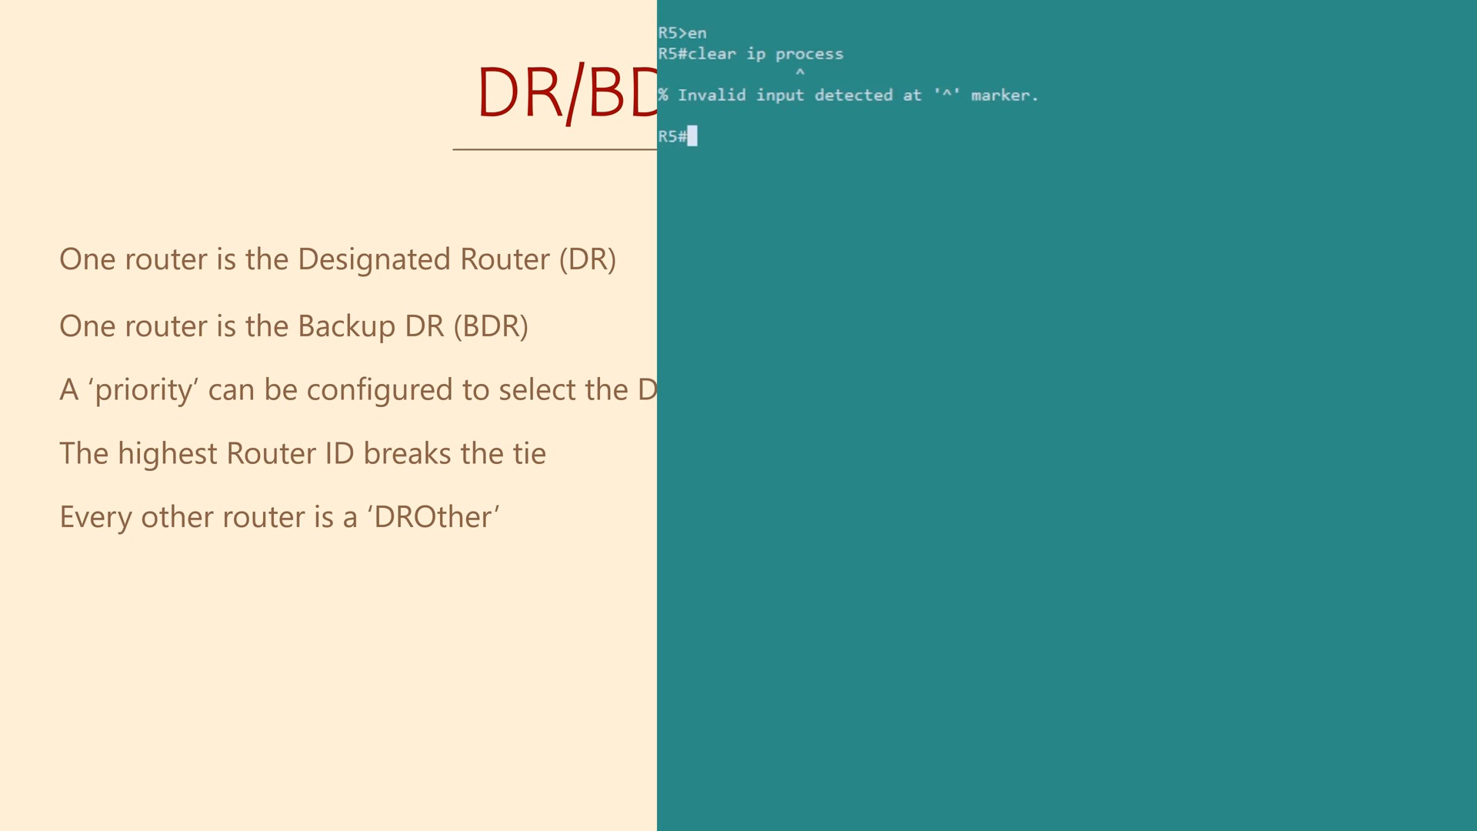
# Clear the OSPF process on R5 so adjacencies re-form to FULL
pyautogui.write('clear ip ospf process')
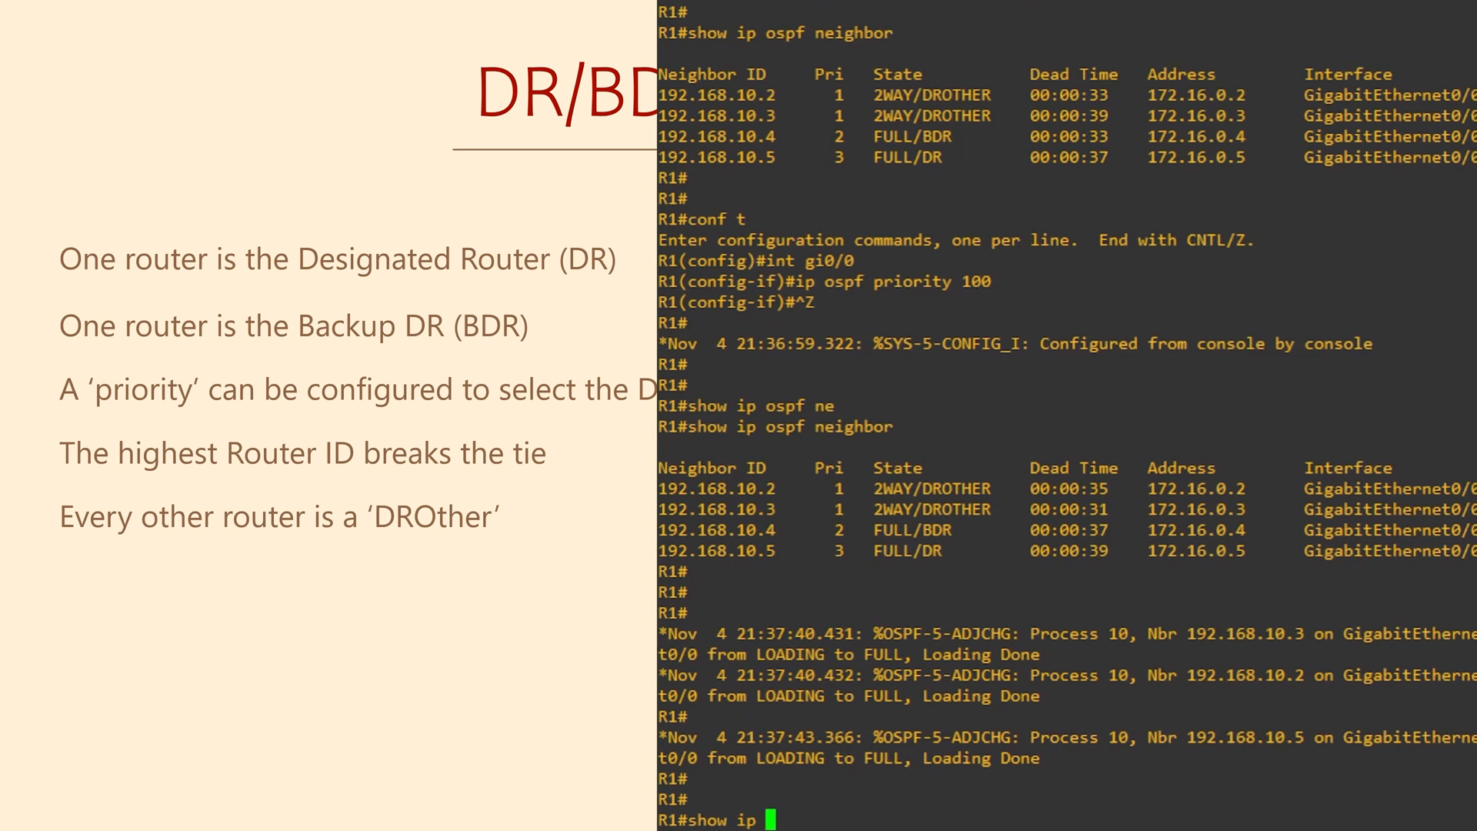
# Scroll R1's refreshed neighbor table showing .2 and .3 as FULL/DROTHER
pyautogui.scroll(-3)
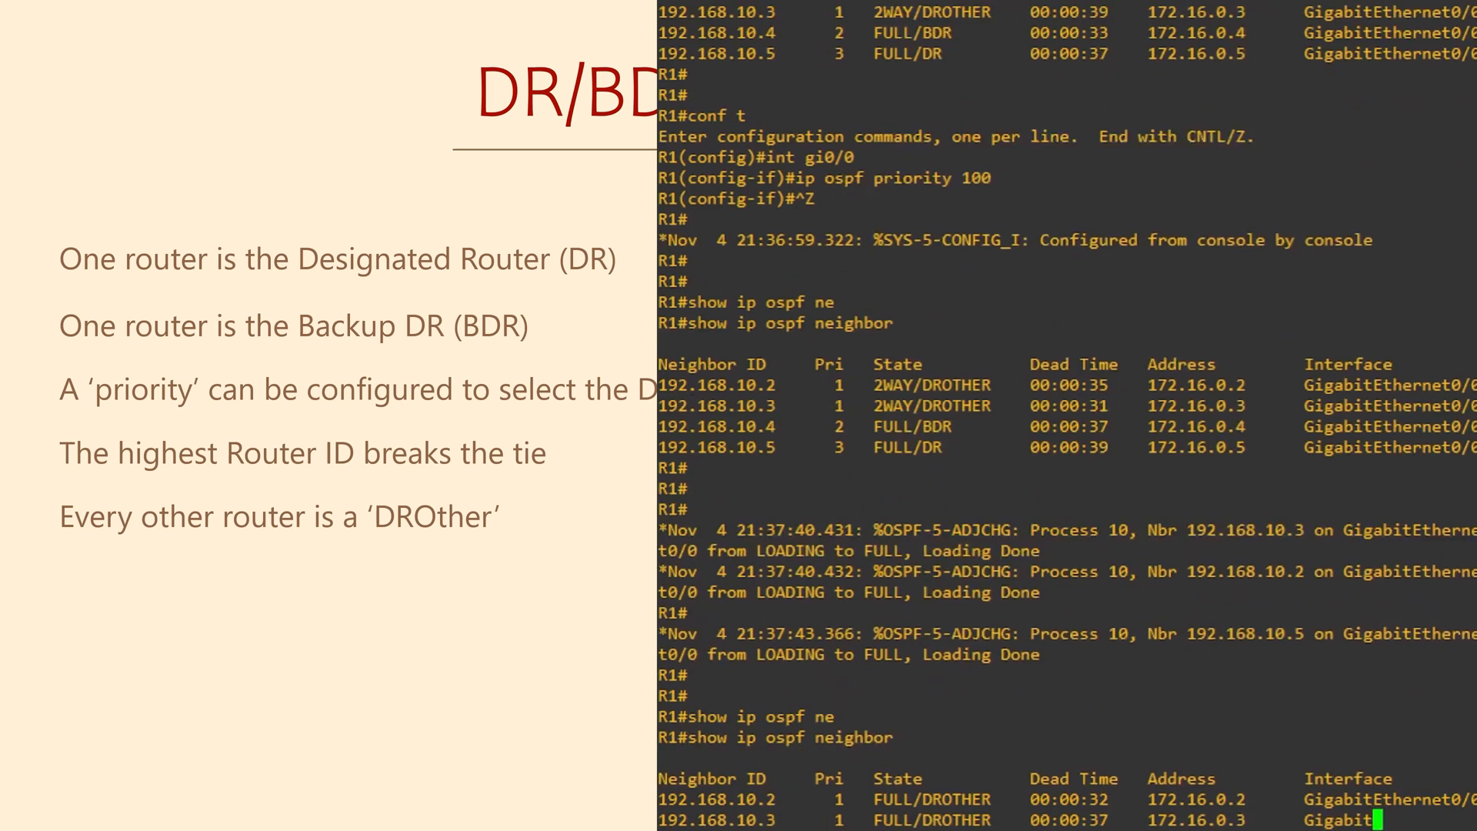
pyautogui.scroll(-3)
pyautogui.write('conf t')
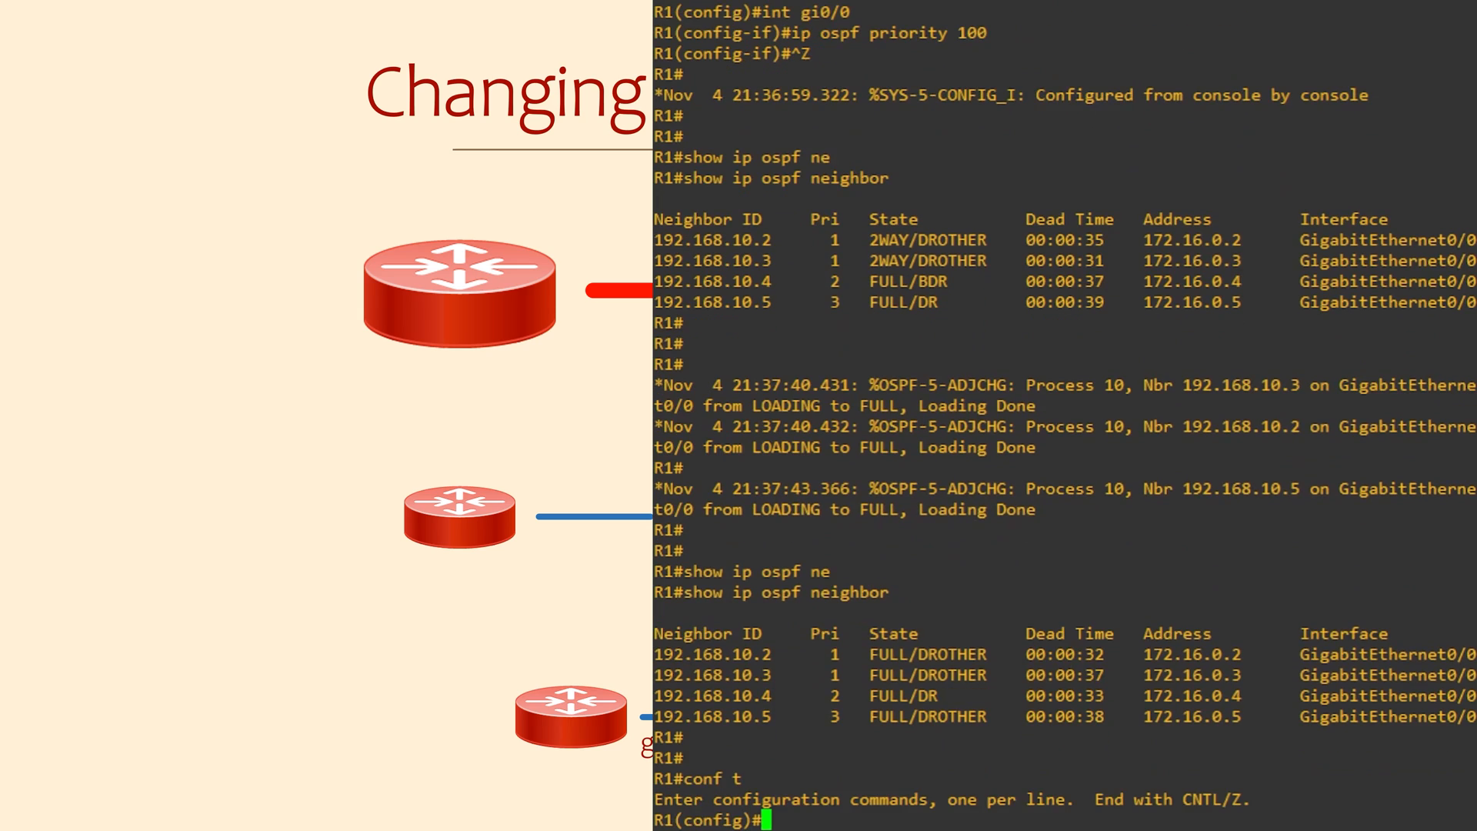
# Set R1 Gi0/0 to OSPF network point-to-point and review the neighbor-down mismatch messages
pyautogui.write('interface gi0/0')
pyautogui.write('ip ospf')
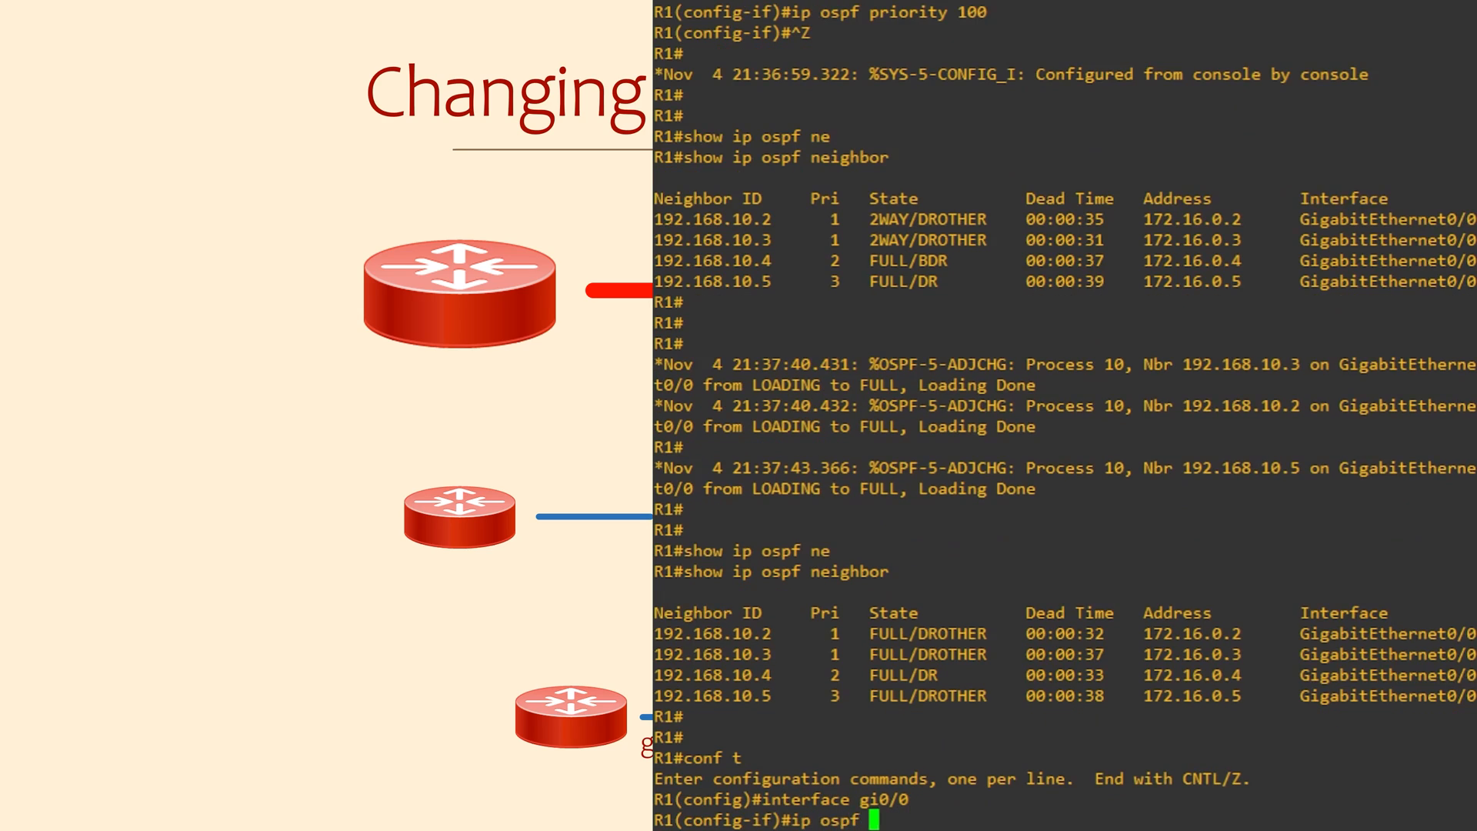
pyautogui.write('network')
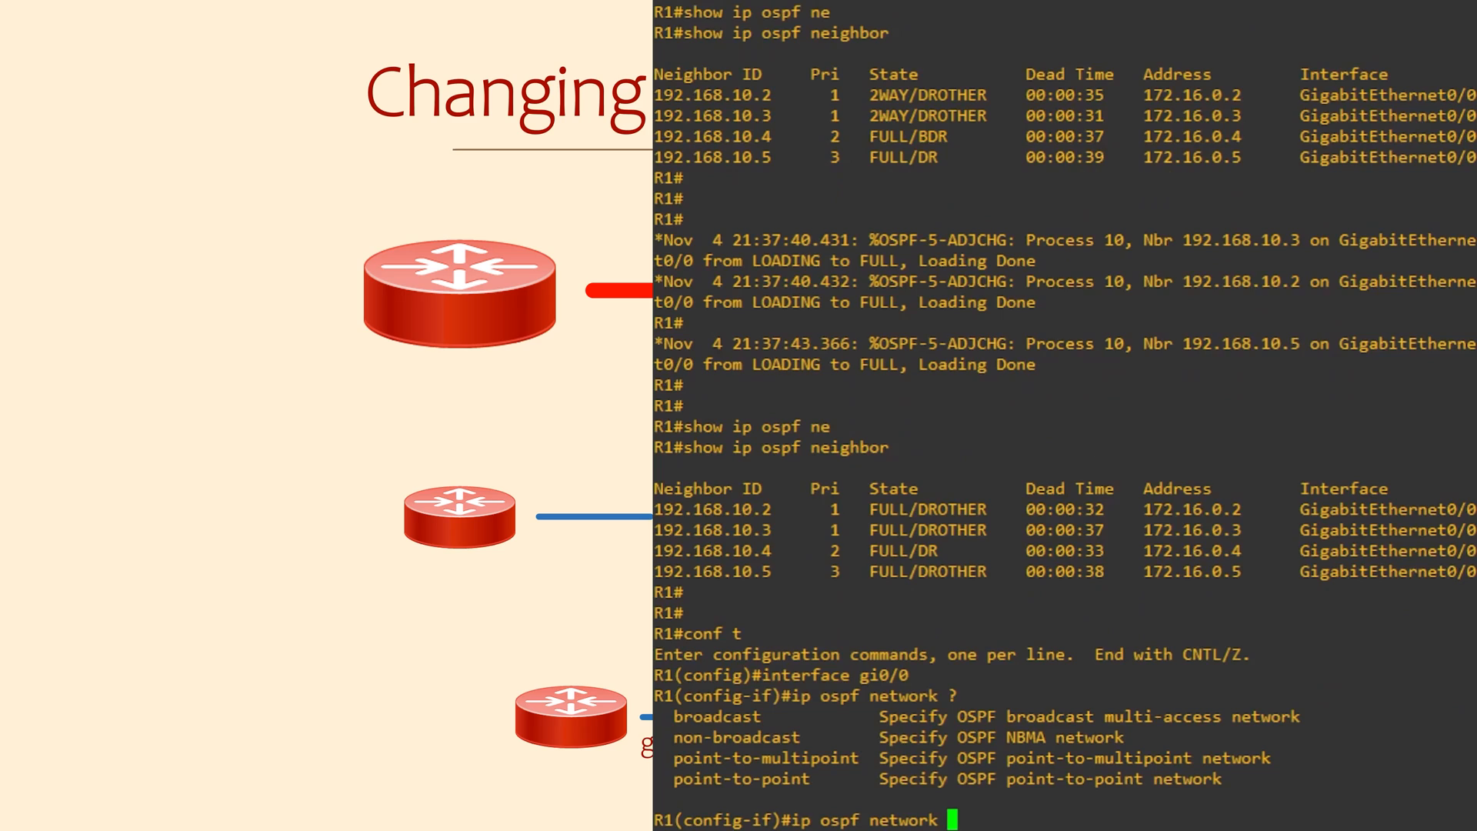
pyautogui.write('poin')
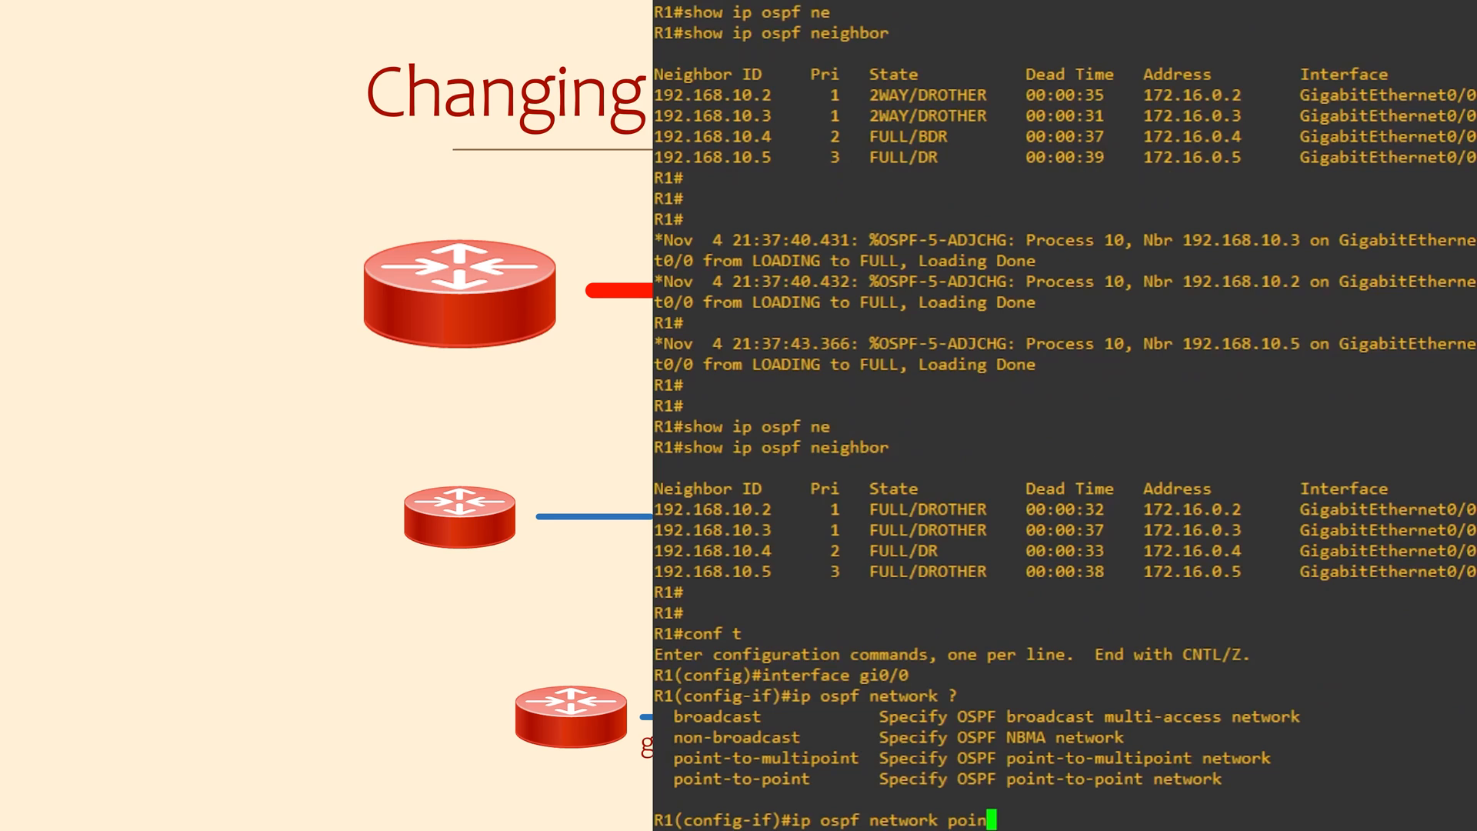
pyautogui.write('t-to-point')
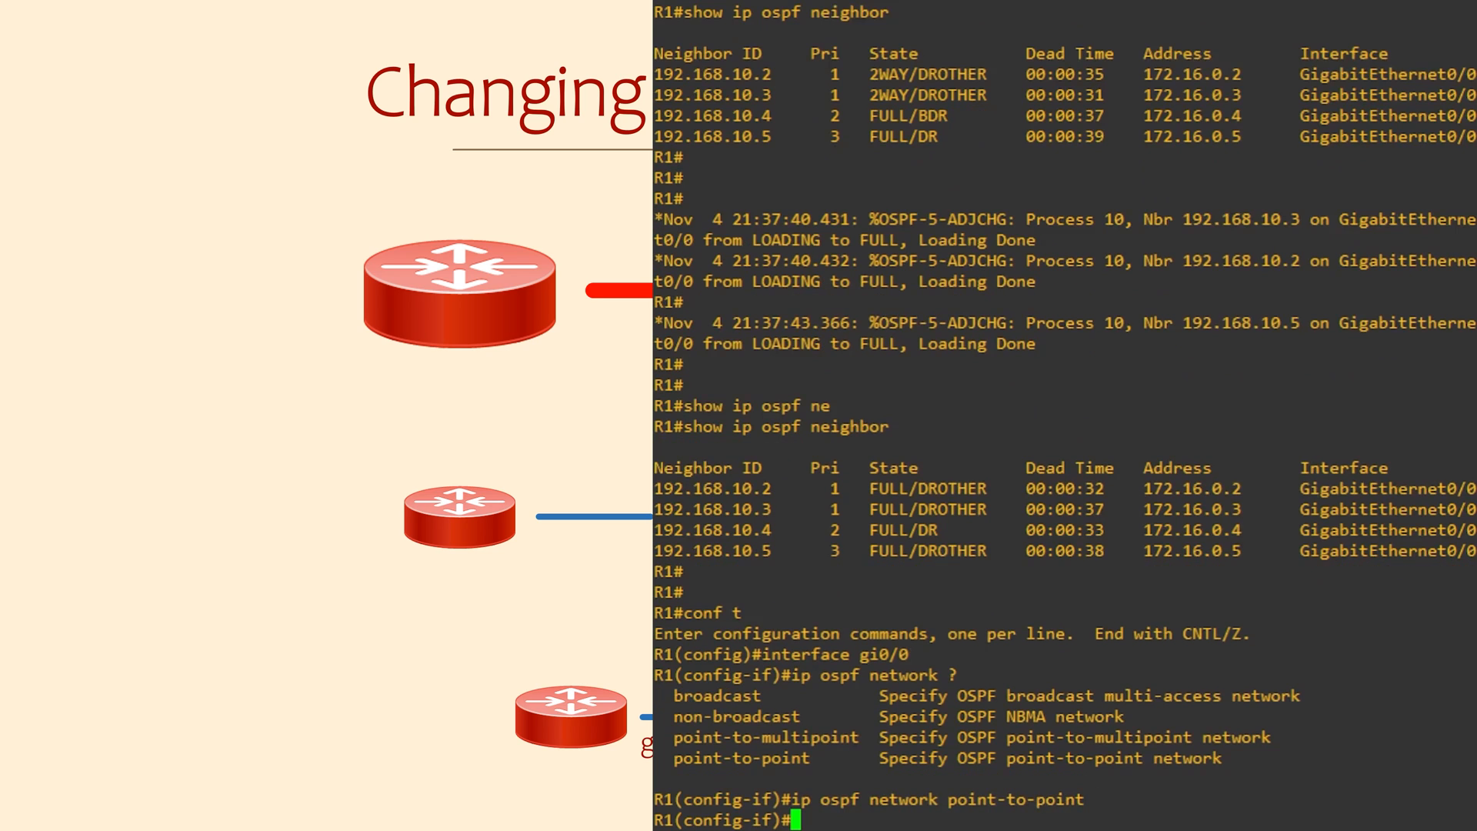
pyautogui.scroll(-3)
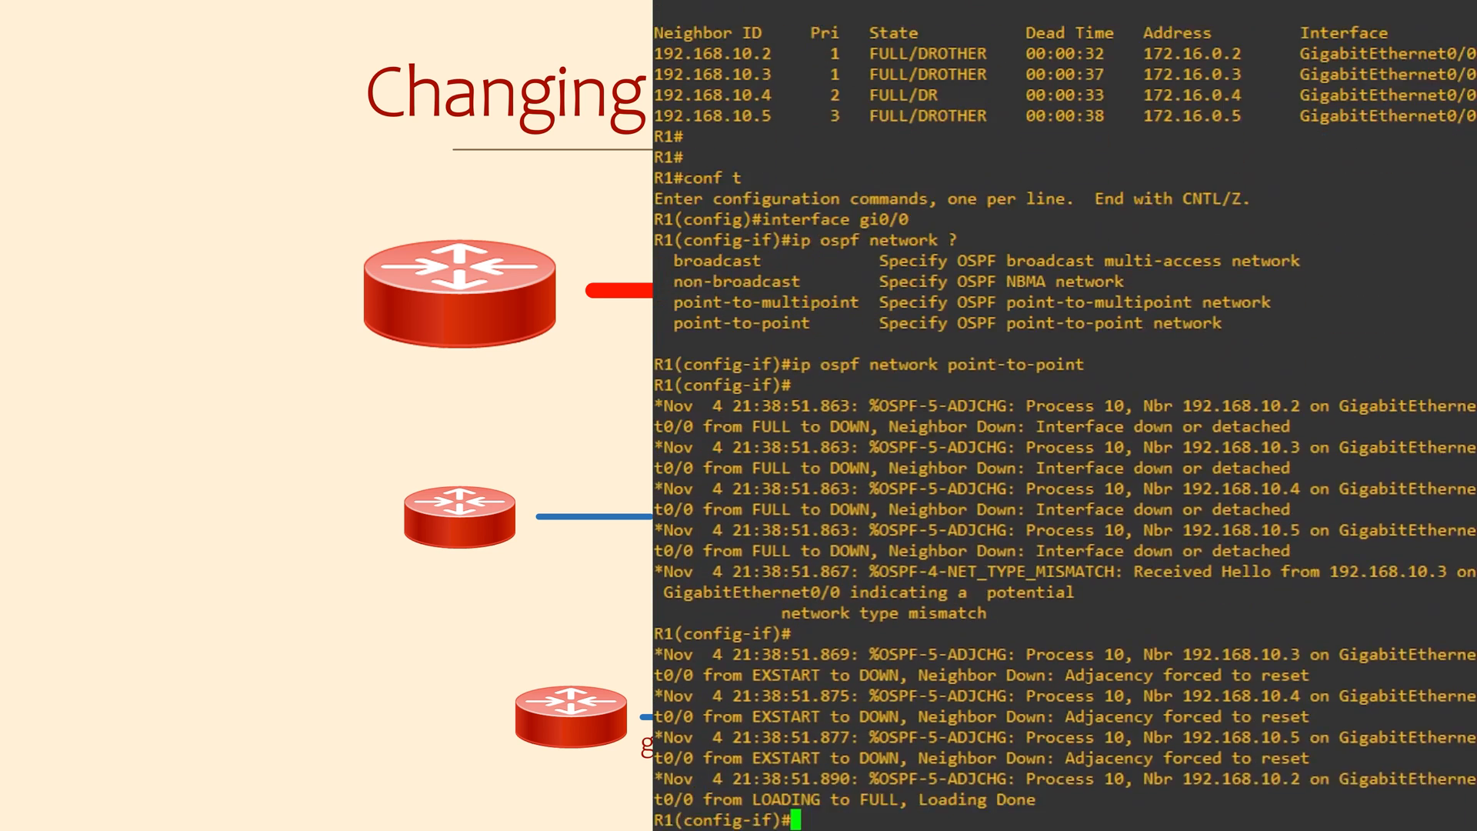
pyautogui.scroll(-3)
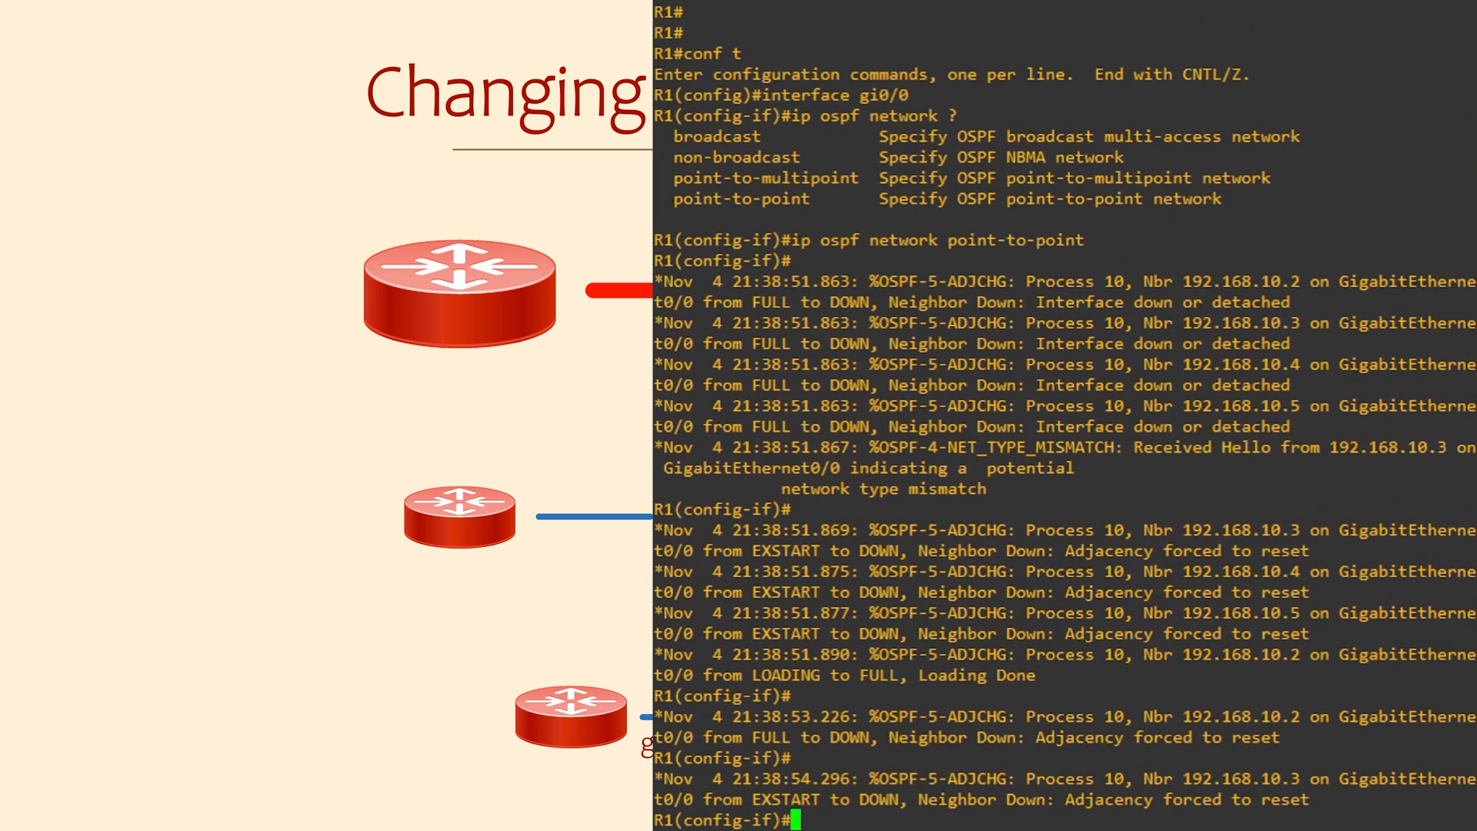
pyautogui.scroll(-3)
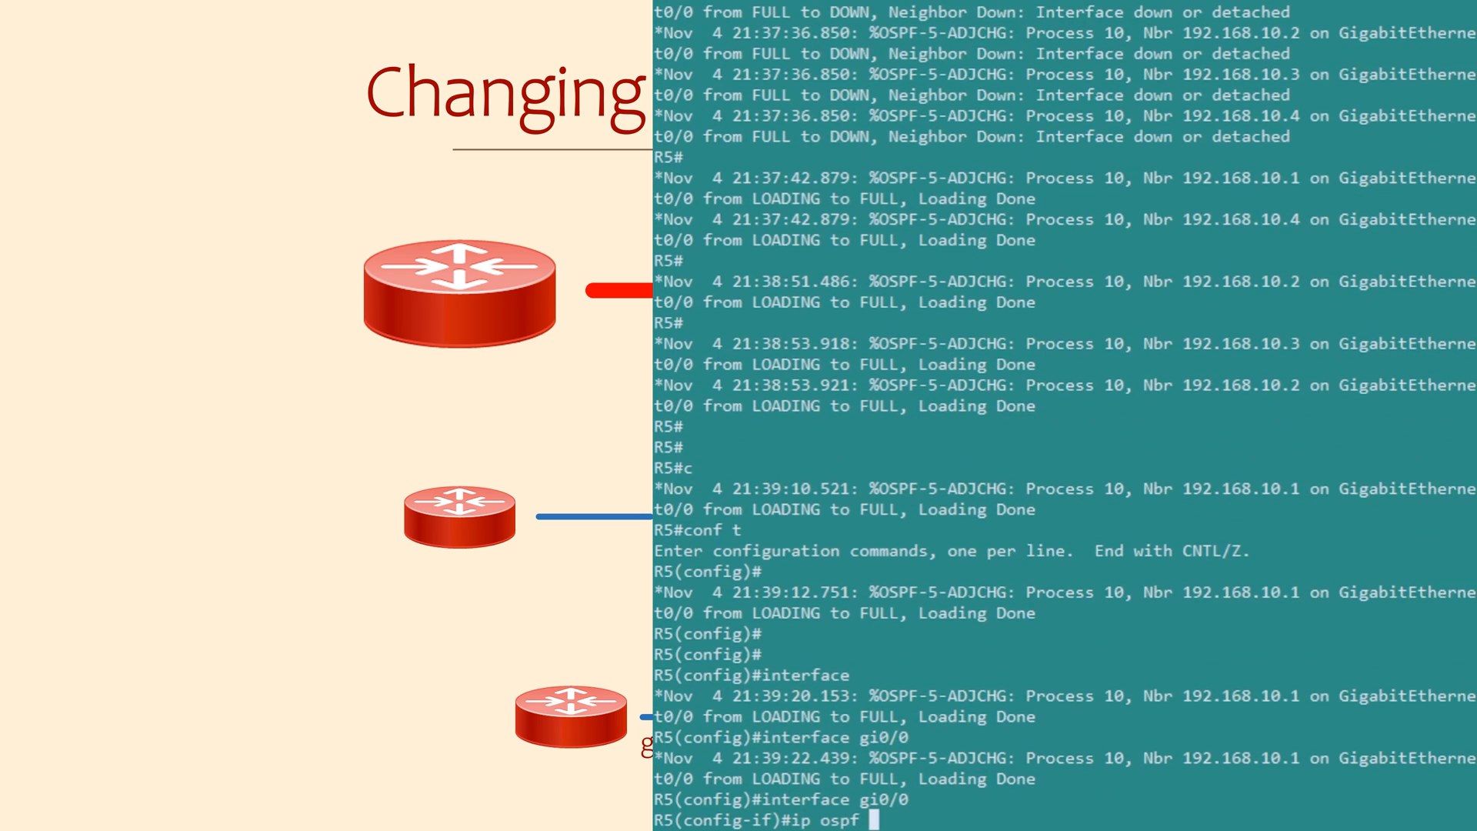
# Set R5 Gi0/0 to OSPF network point-to-point and review the resulting adjacency messages
pyautogui.write('network point-to-point')
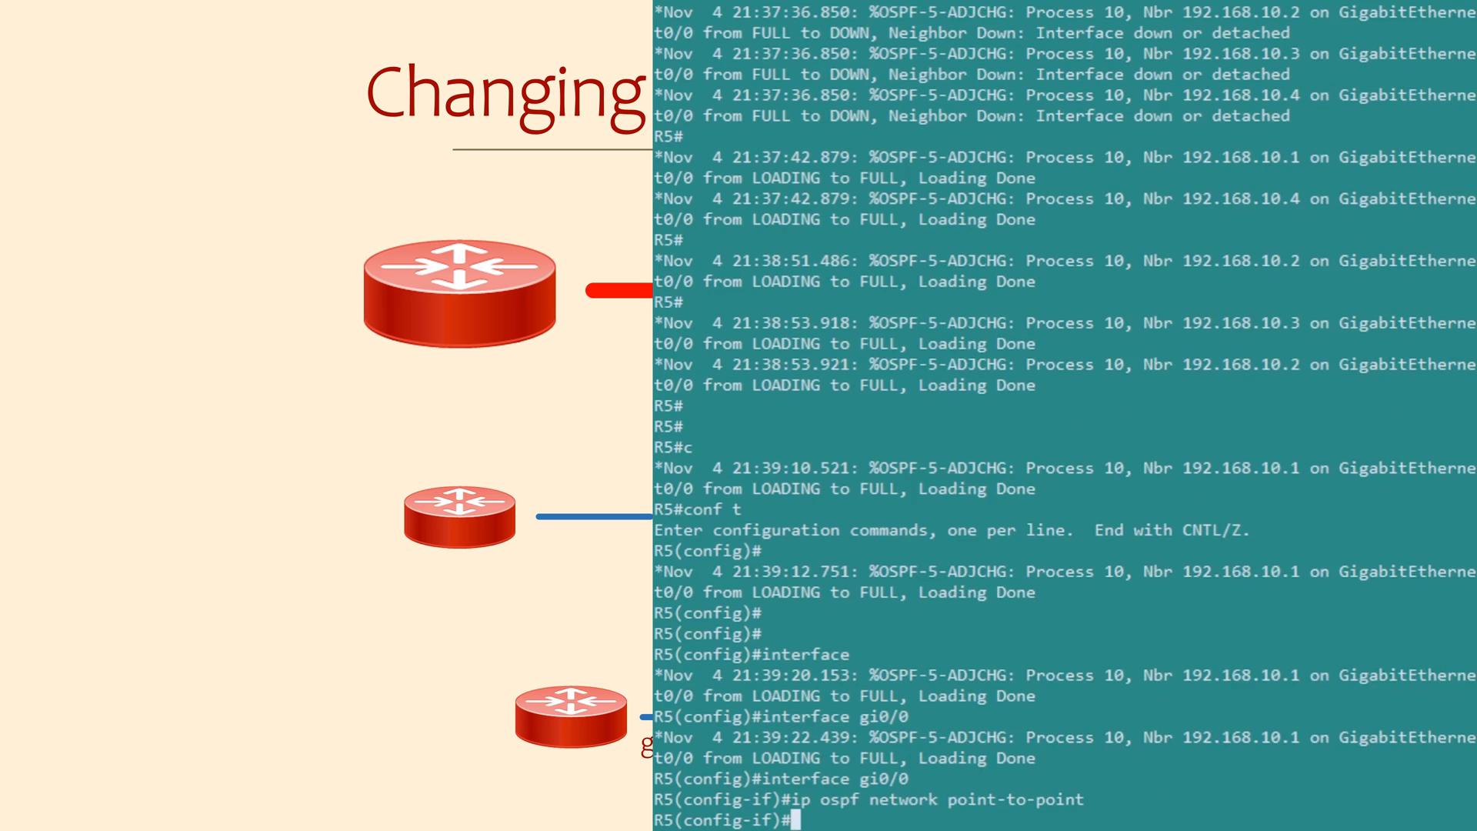
pyautogui.scroll(-3)
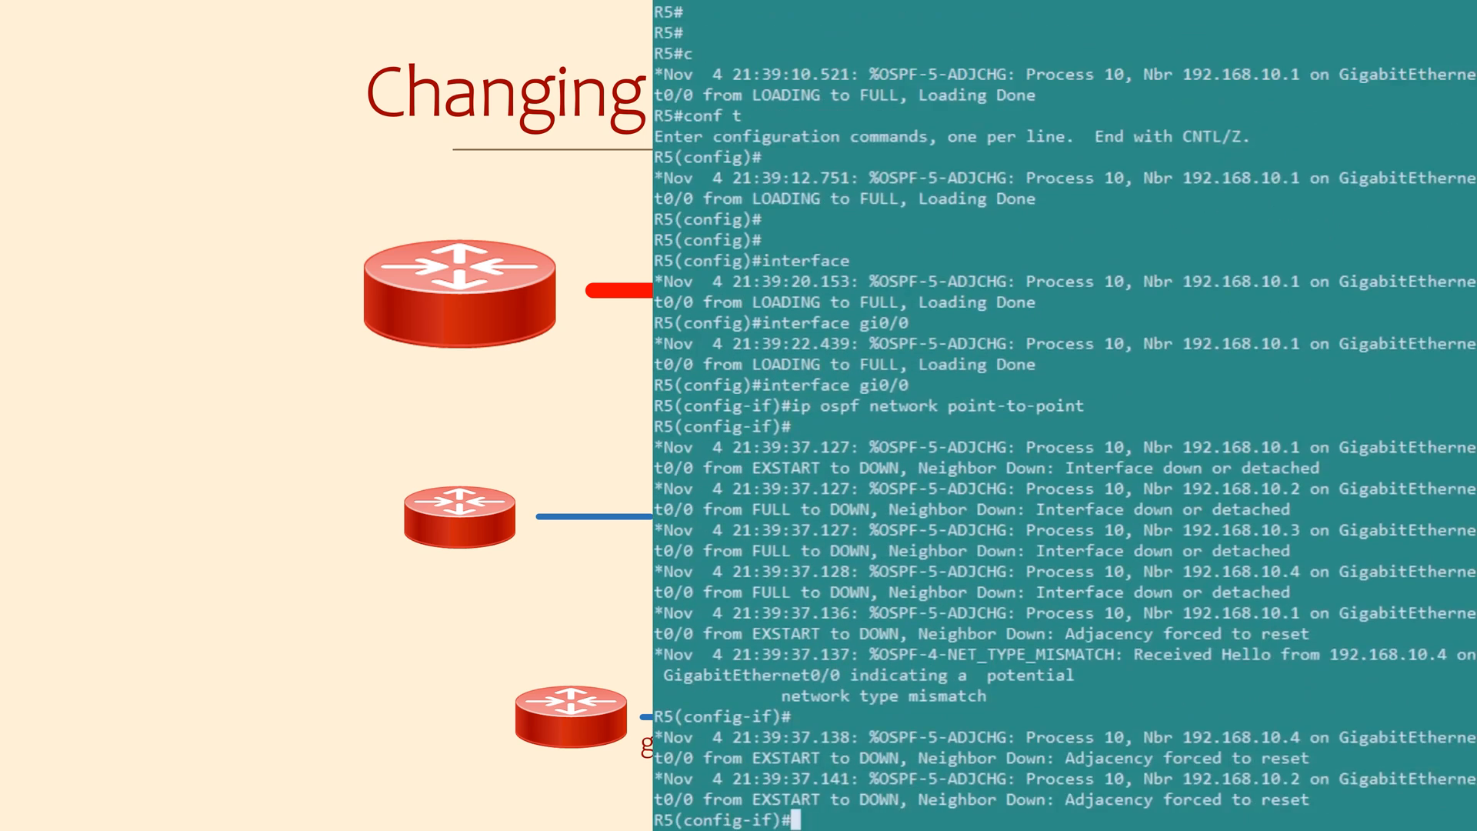
pyautogui.scroll(-3)
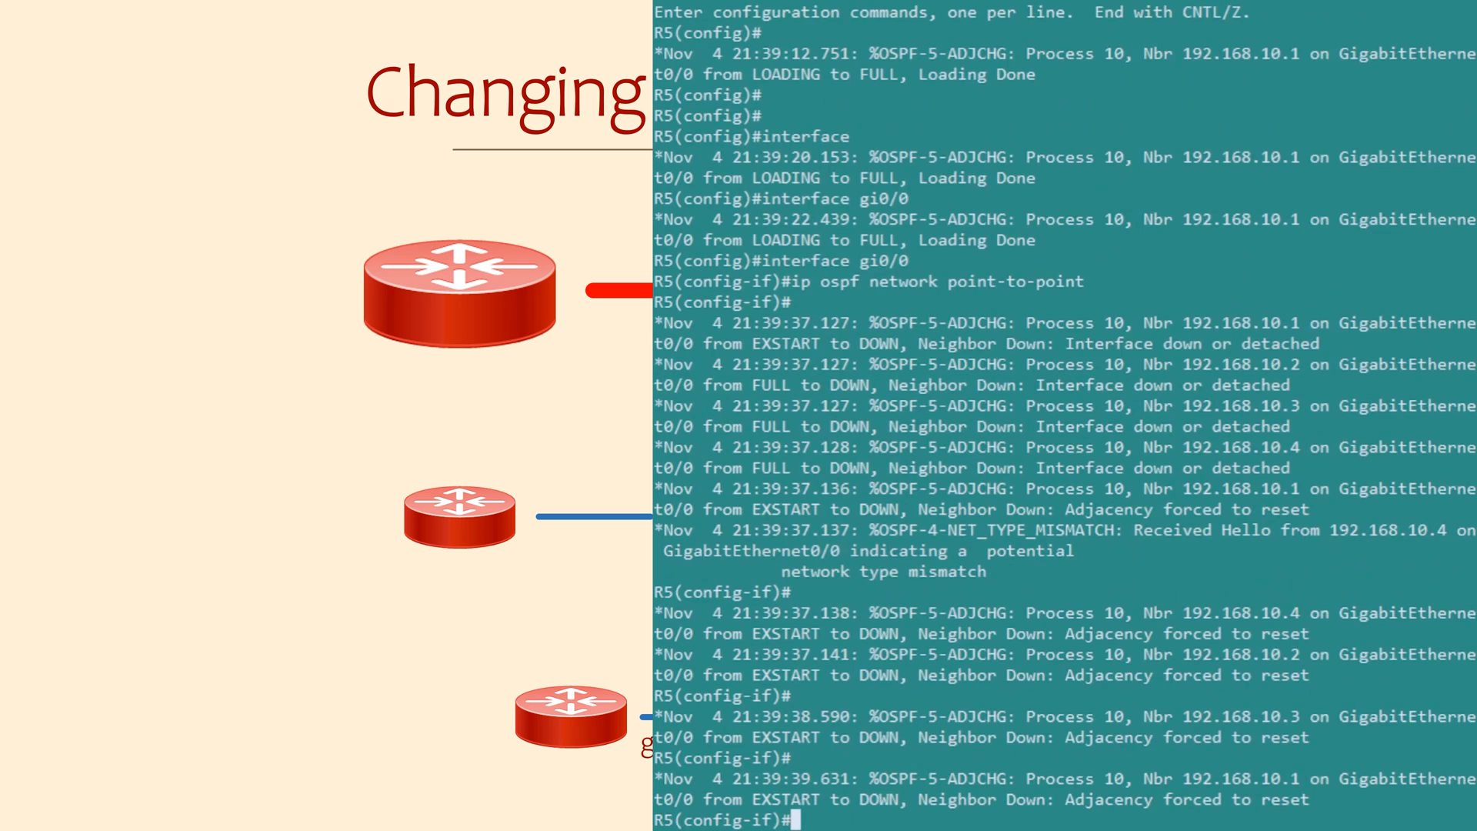
pyautogui.scroll(-3)
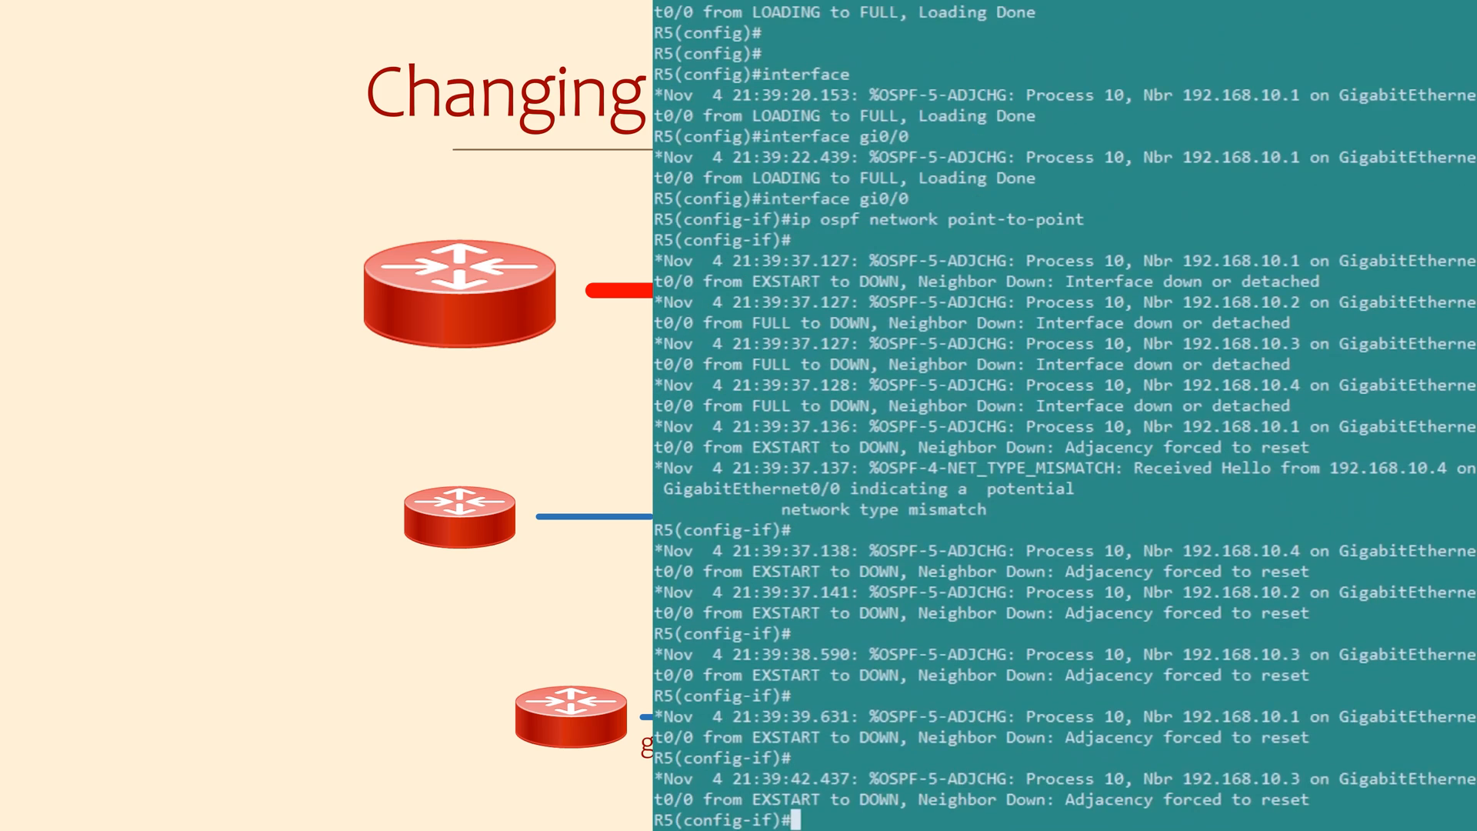
pyautogui.scroll(-3)
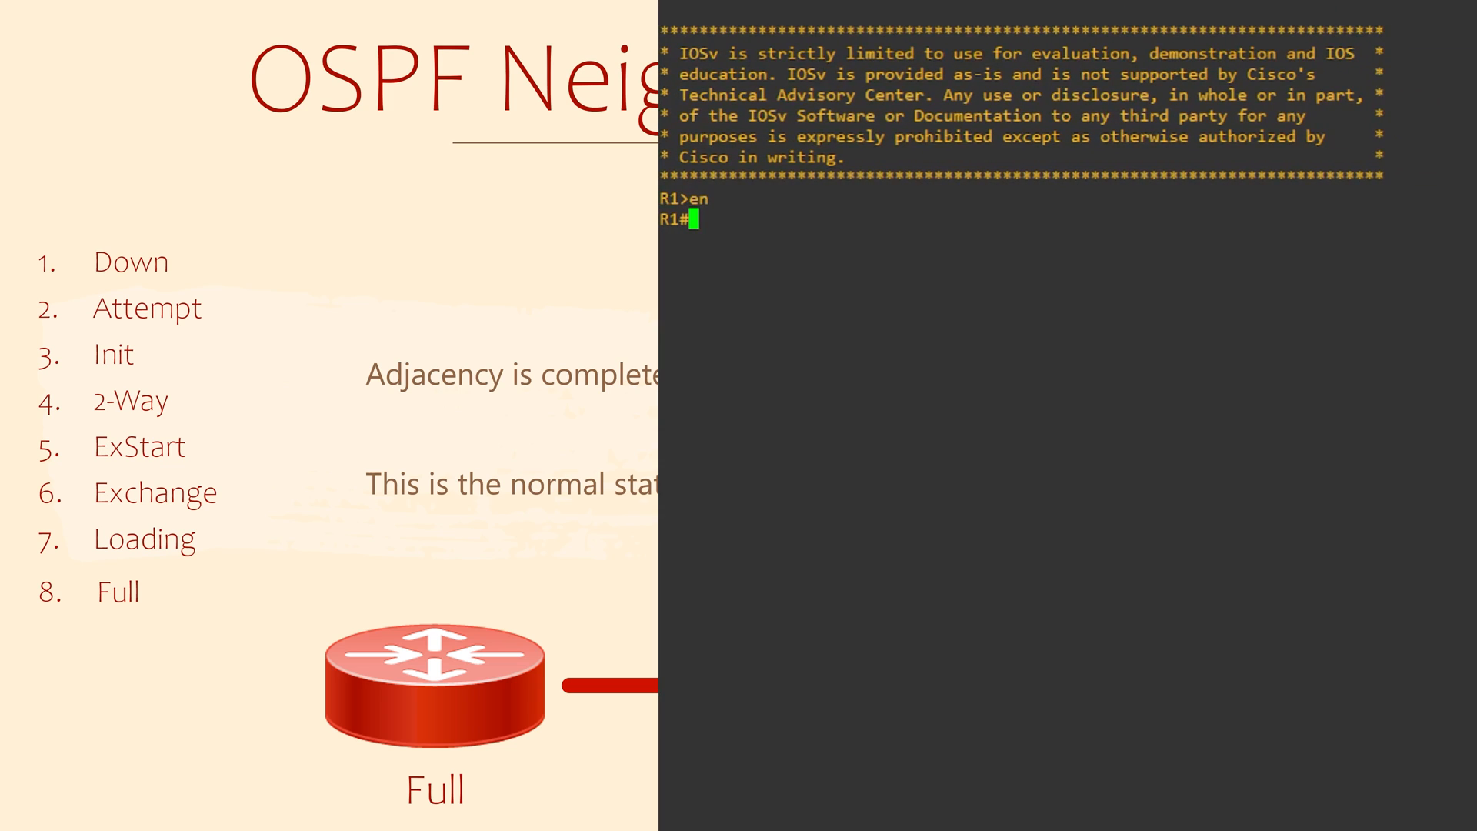
# Turn on 'debug ip ospf adj' and terminal monitor on R1
pyautogui.write('debug ip o')
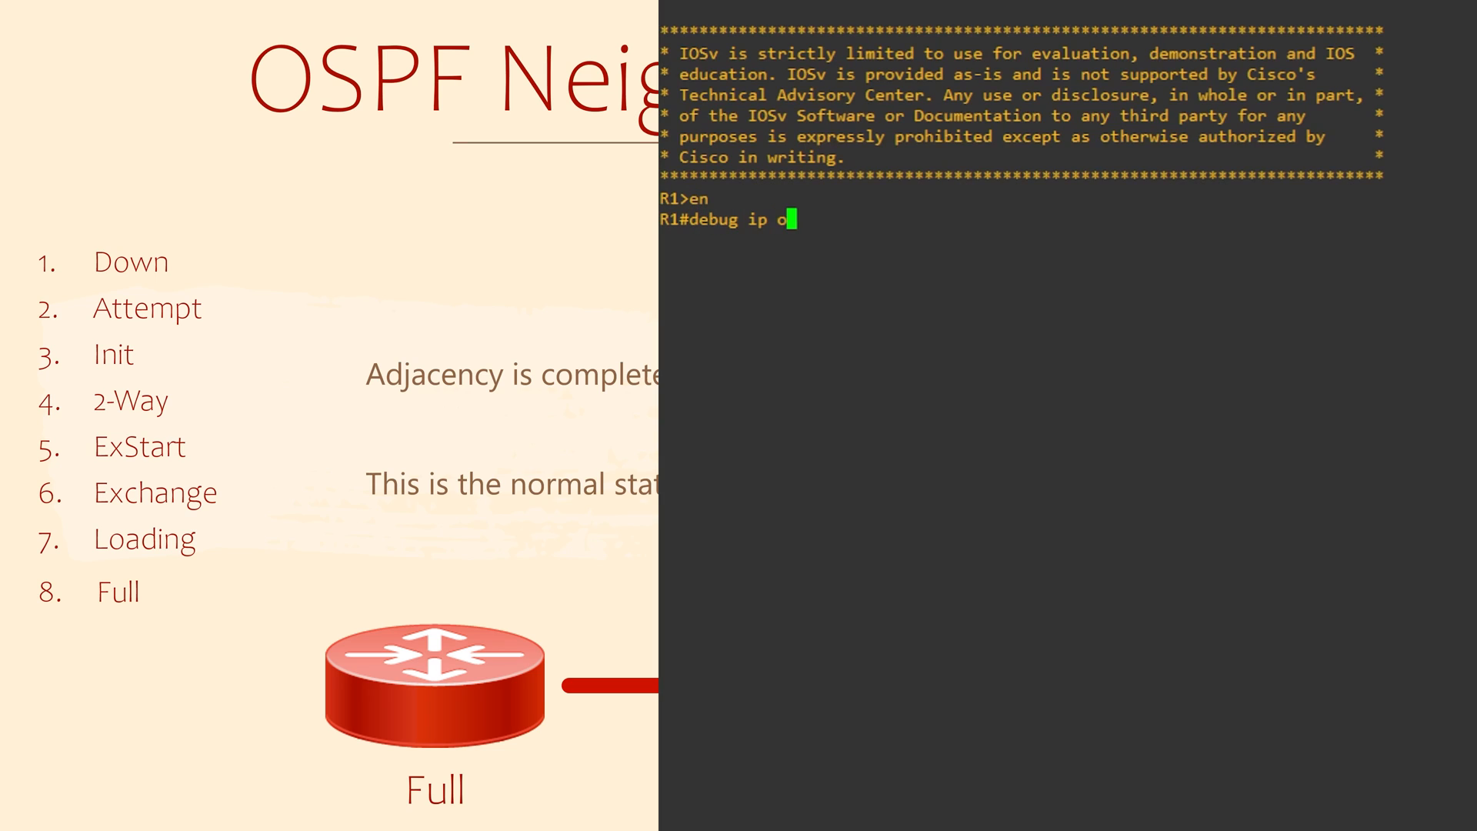
pyautogui.write('spf adj')
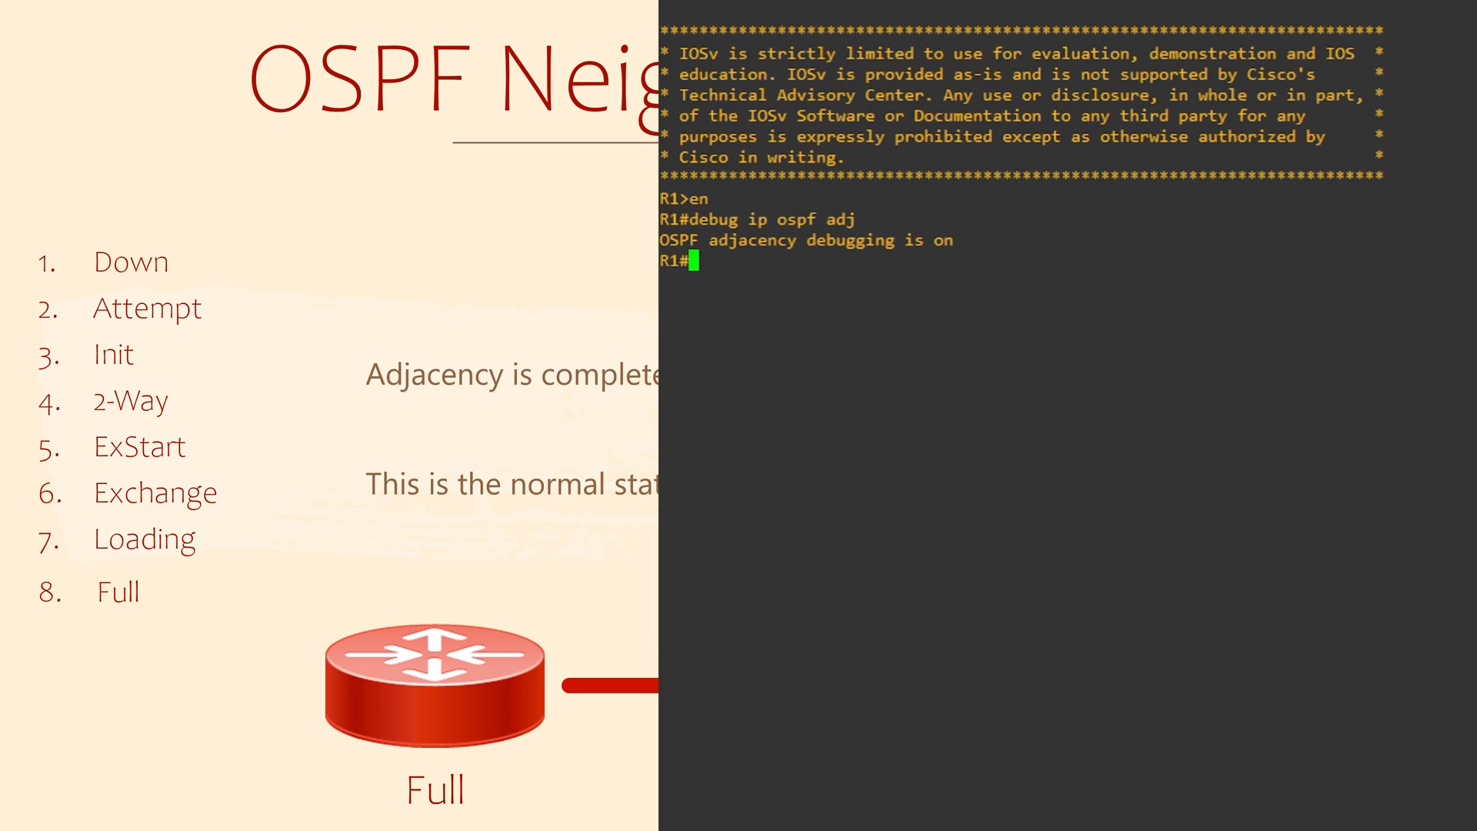
pyautogui.write('terminal')
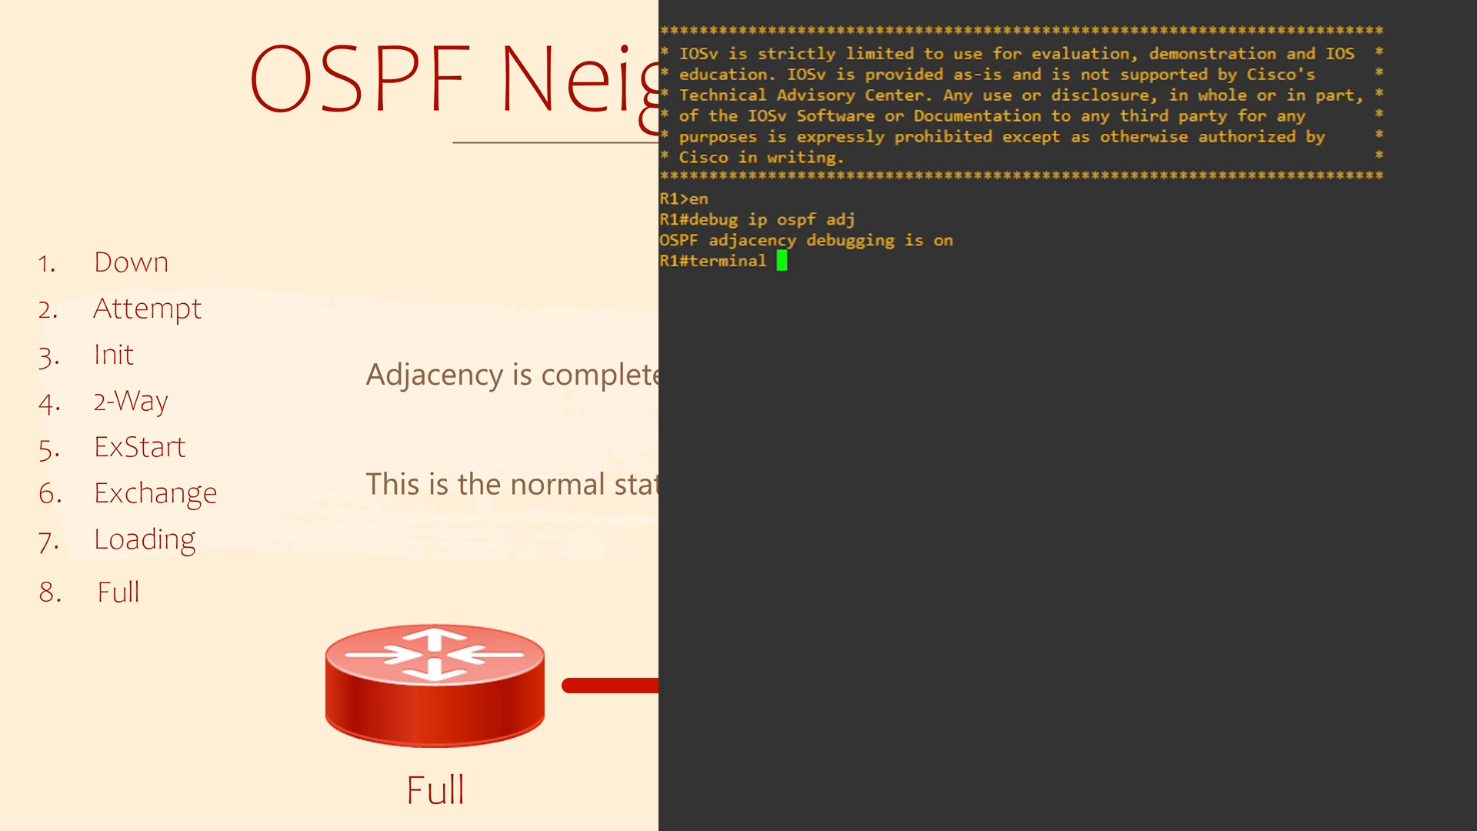
pyautogui.press('Return')
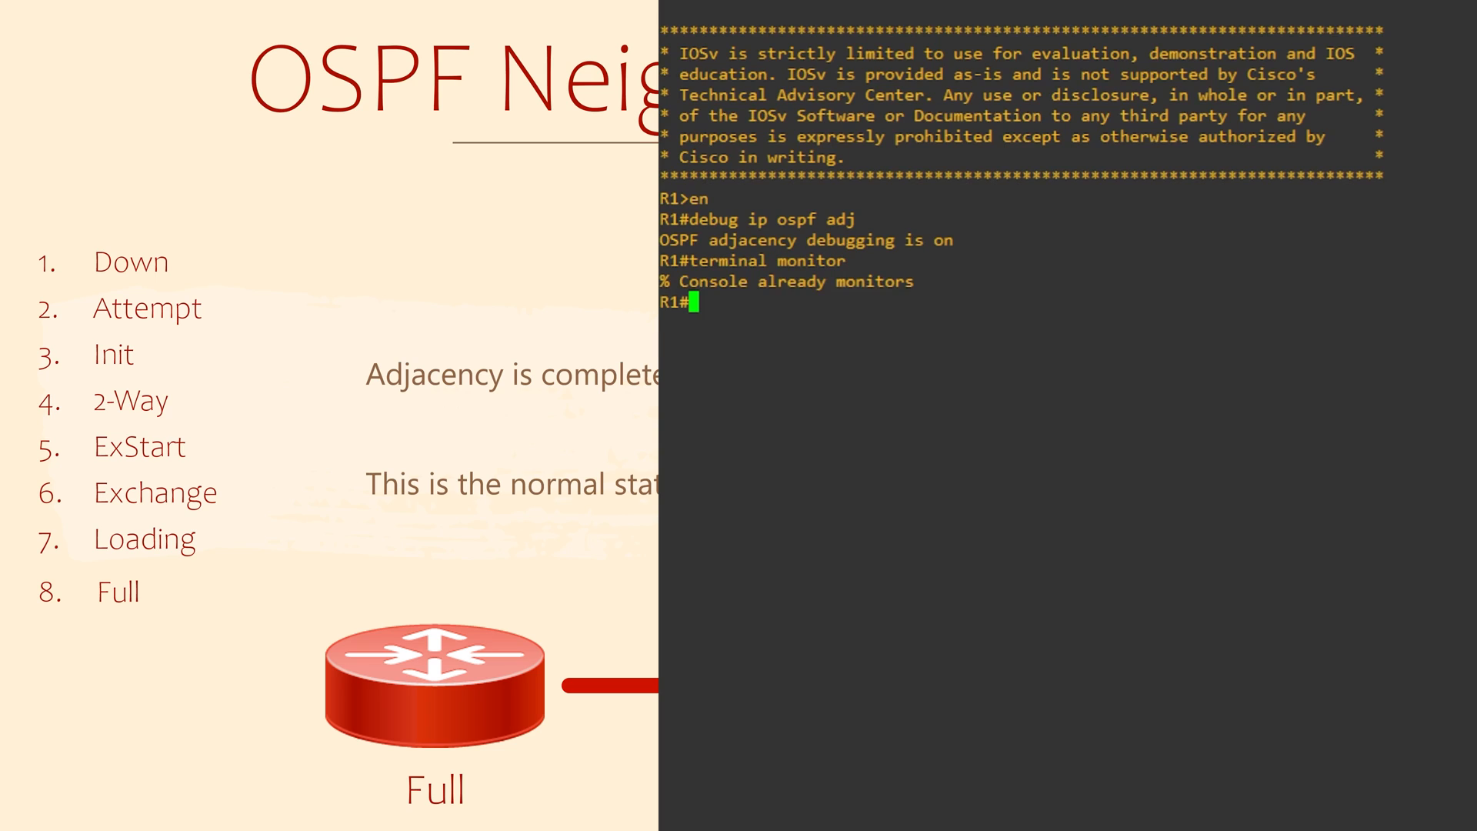
pyautogui.press('Return')
pyautogui.write('conf t')
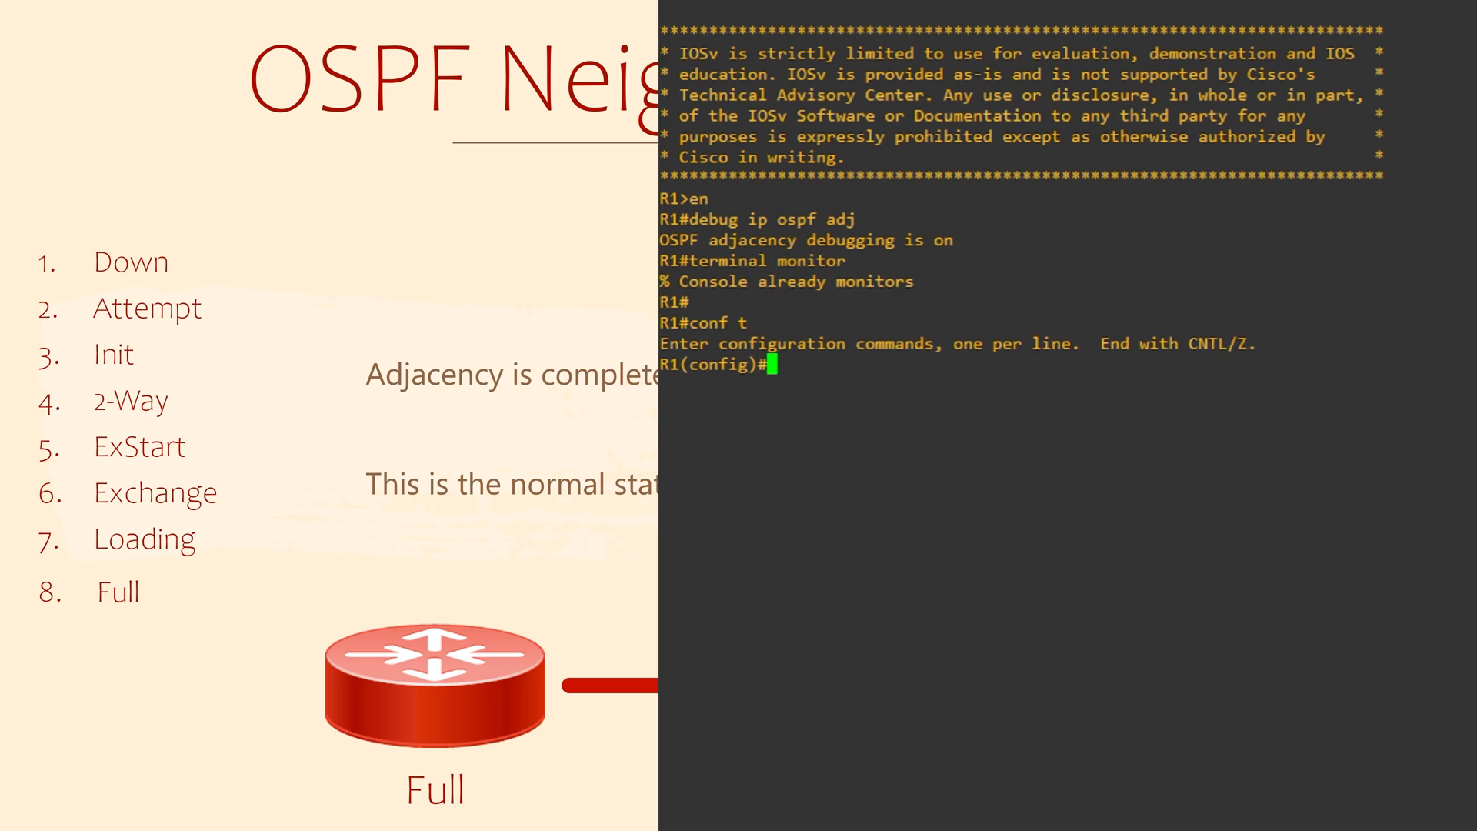
# Add network 172.16.0.0 0.0.0.3 area 0 to OSPF 10 and follow debug to FULL
pyautogui.write('router ospf 10')
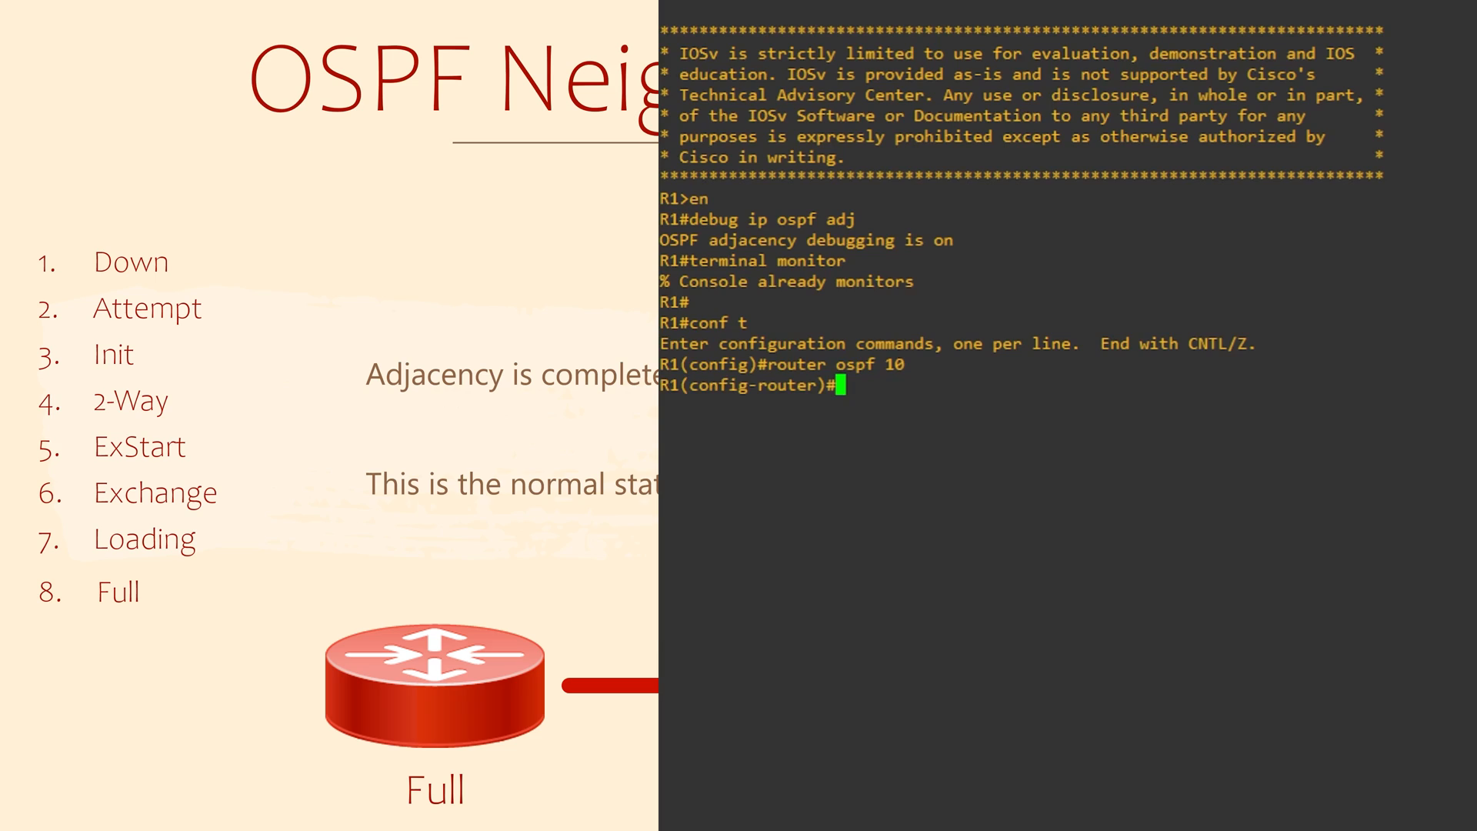
pyautogui.write('network 172.16.0.0 0.0.0.3 area 0')
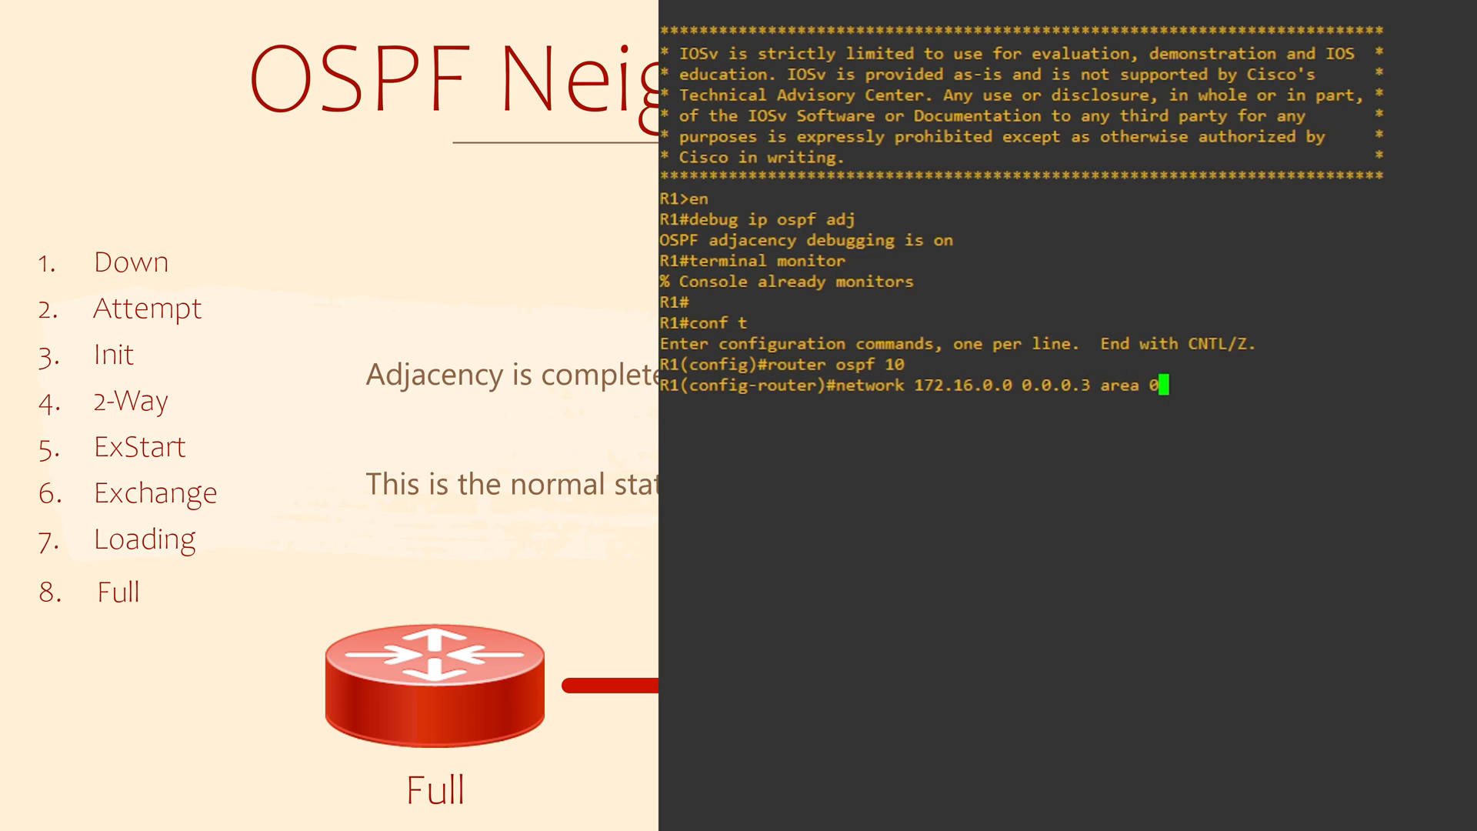
pyautogui.press('Return')
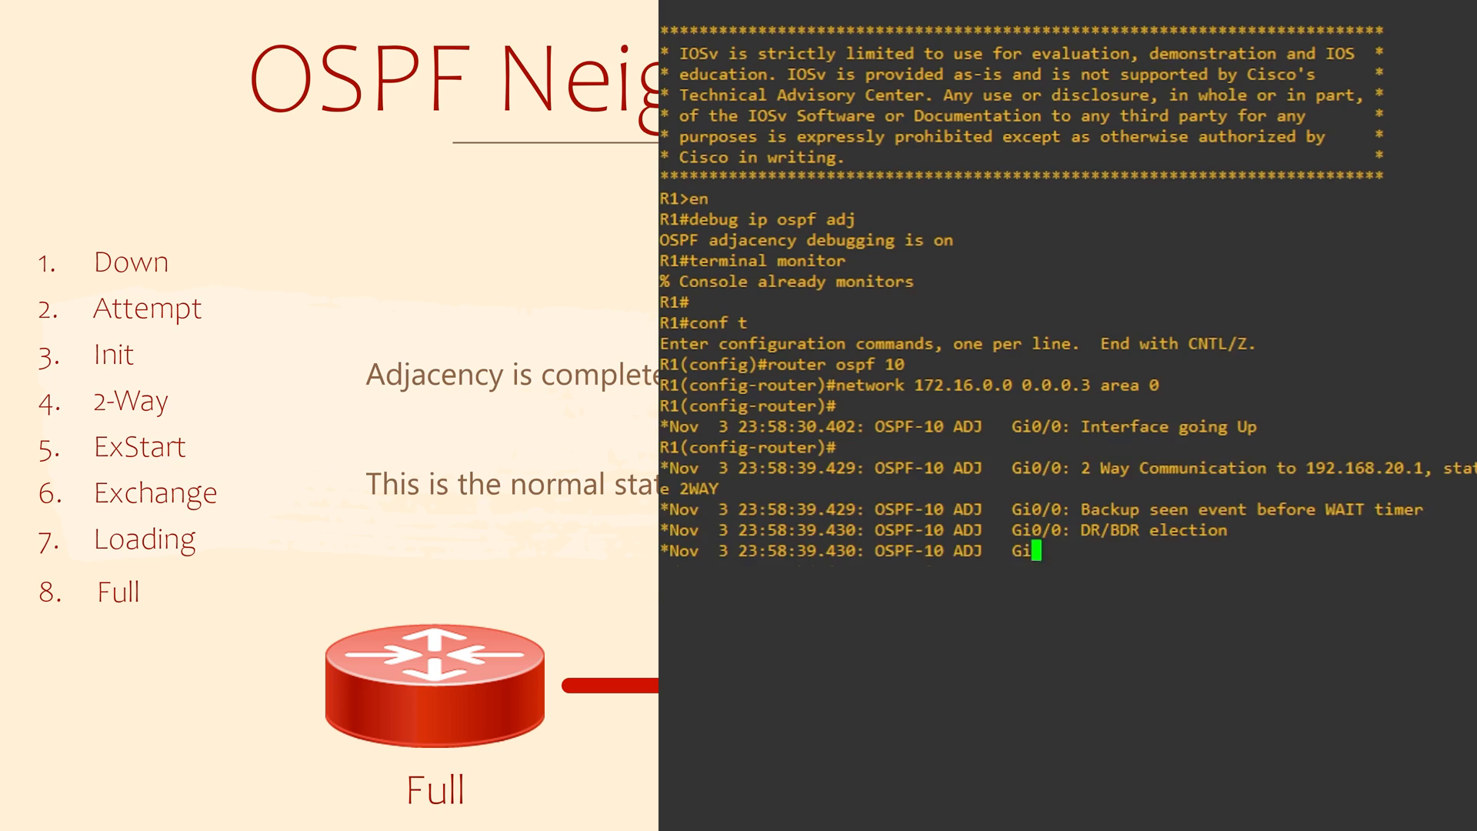
pyautogui.scroll(-3)
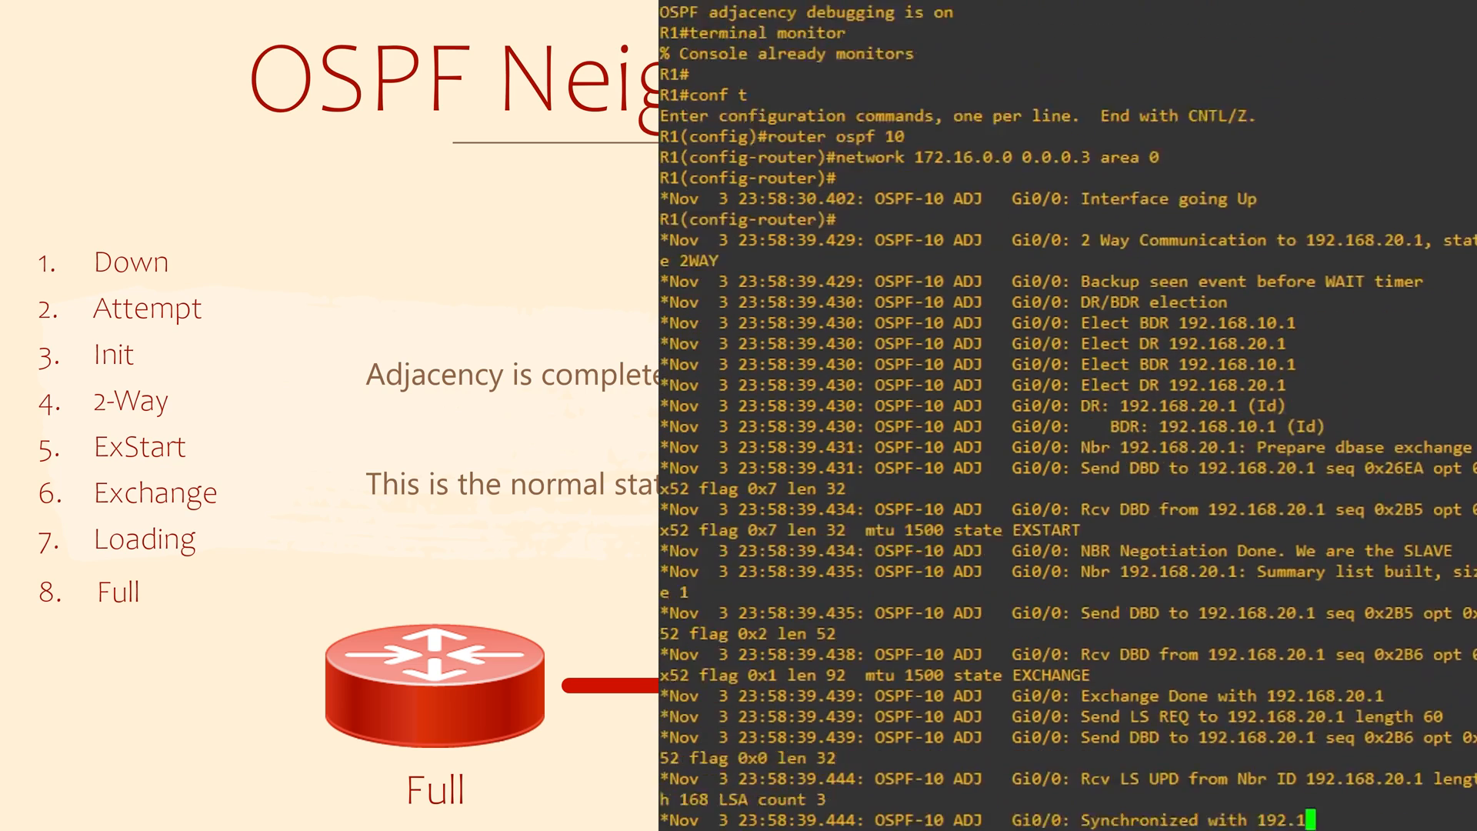
pyautogui.scroll(-3)
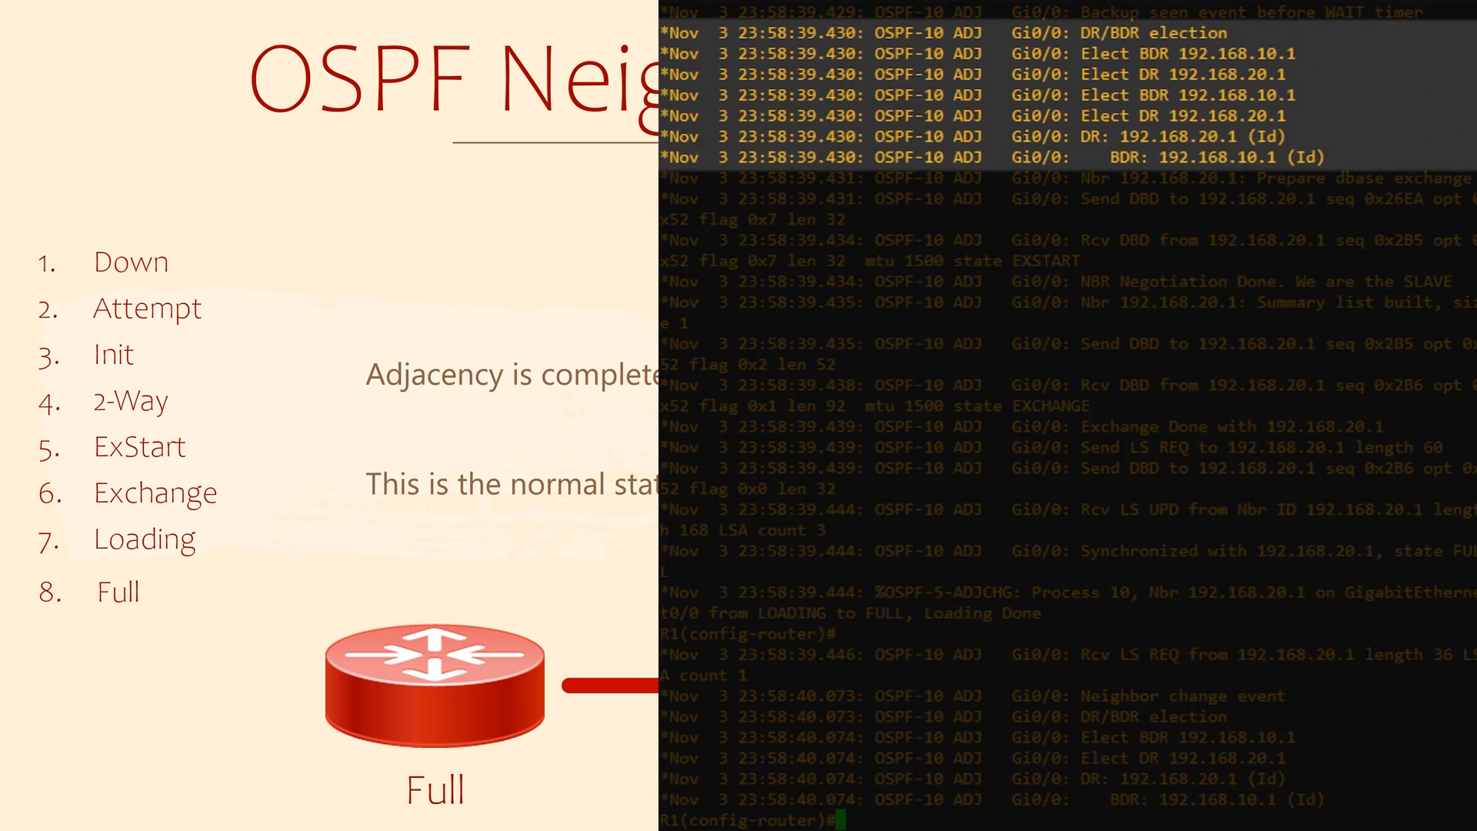